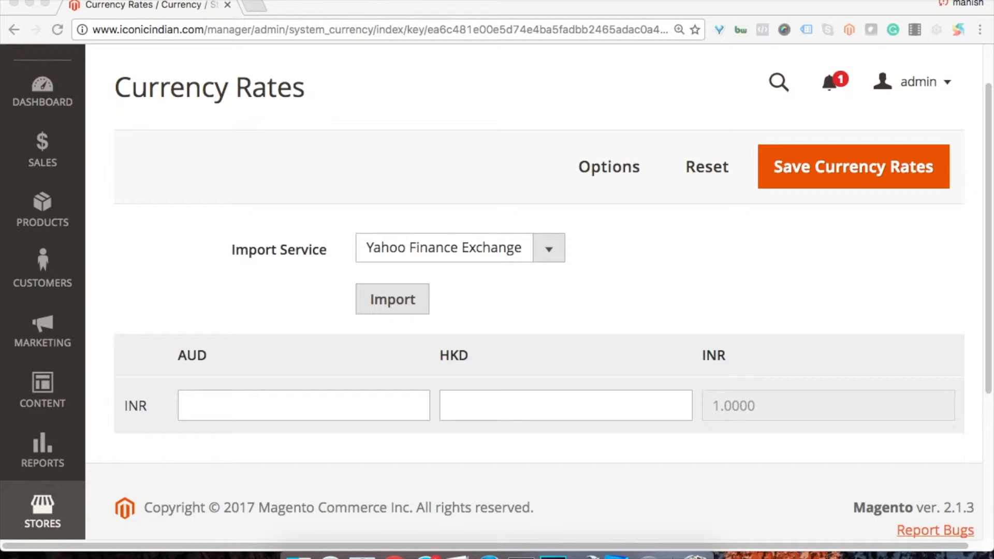
pyautogui.moveTo(663, 354)
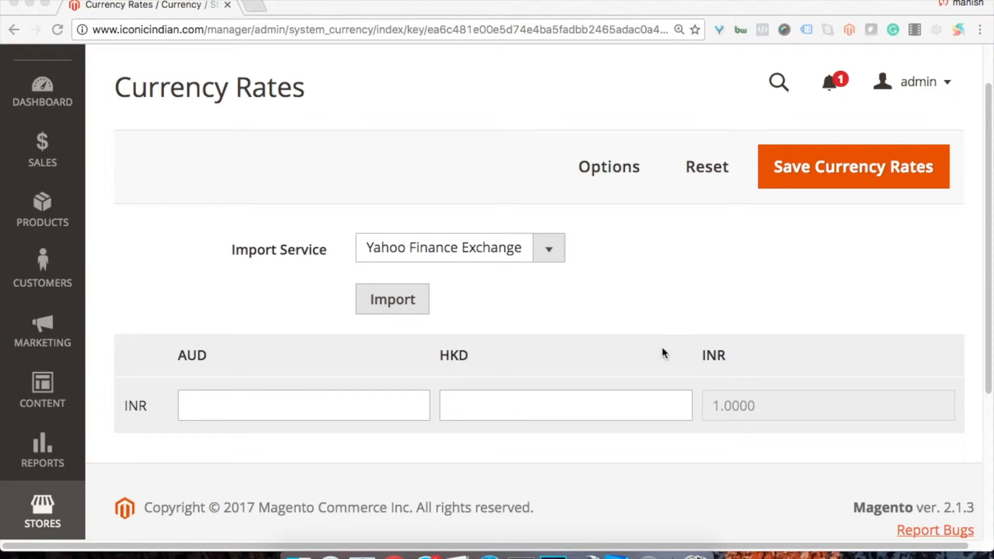
pyautogui.moveTo(712, 355)
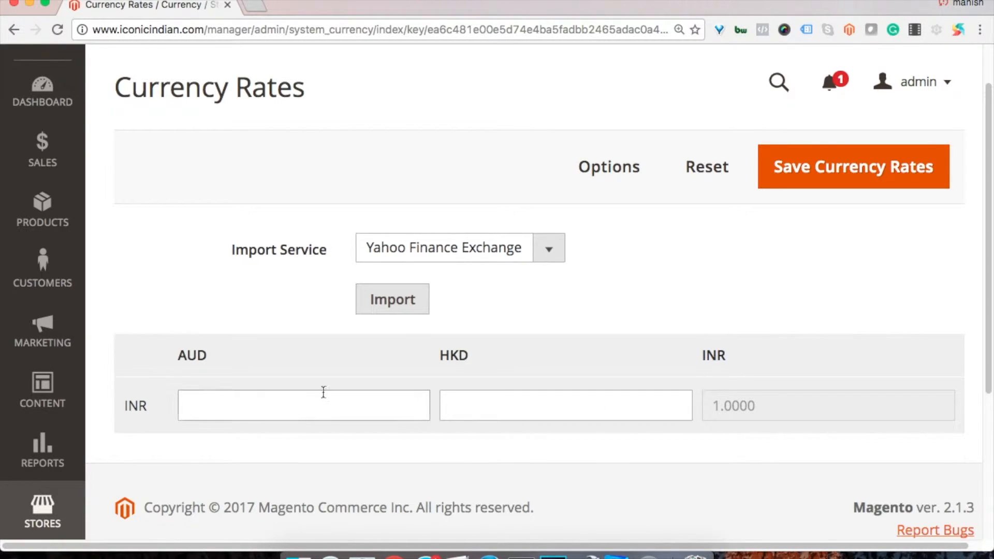
pyautogui.moveTo(719, 378)
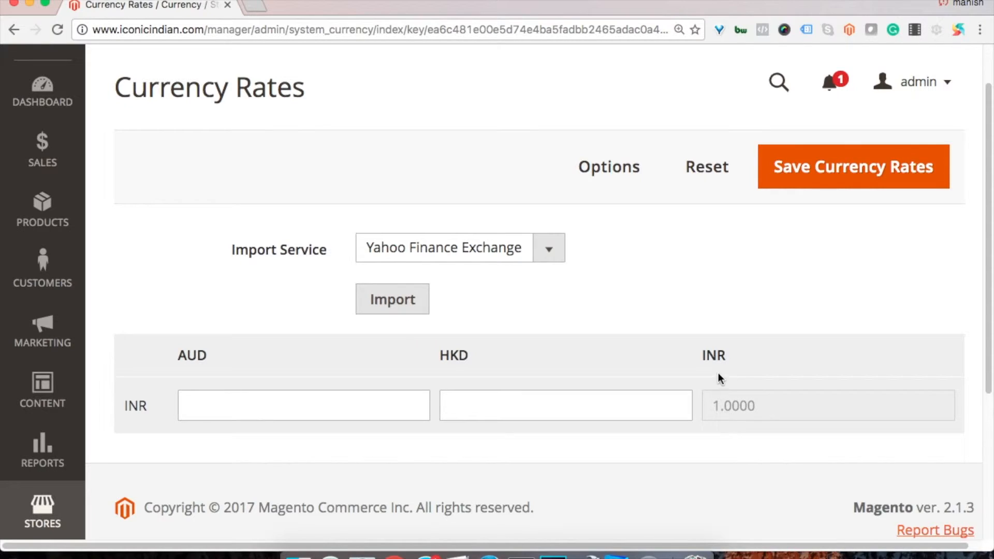
pyautogui.moveTo(729, 428)
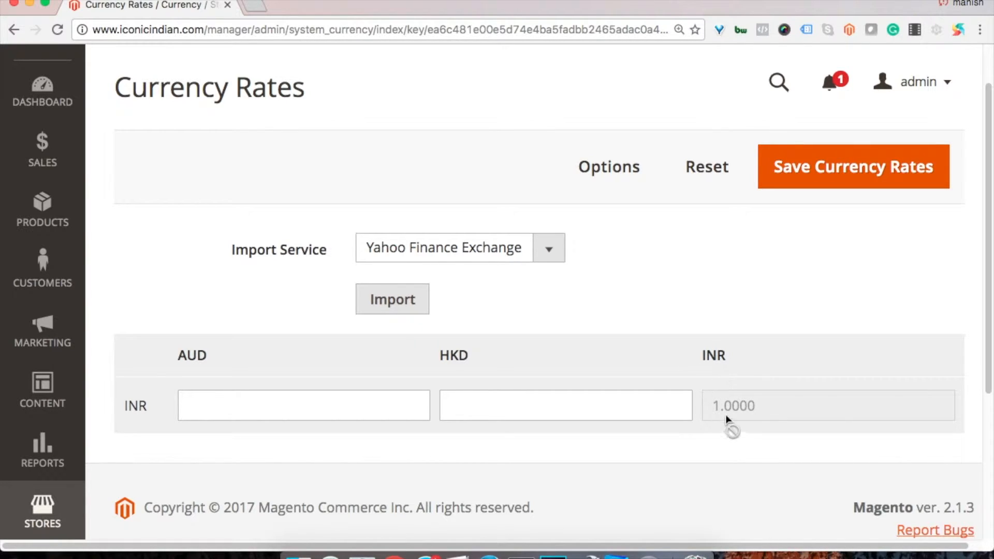
pyautogui.moveTo(539, 320)
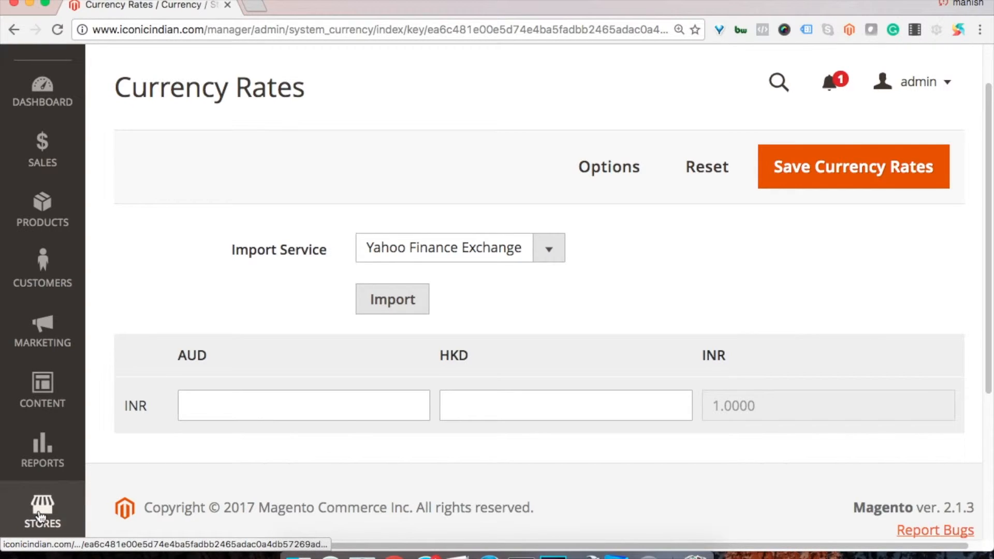
# - Reach the Currency Rates page from the Stores settings menu
pyautogui.click(41, 511)
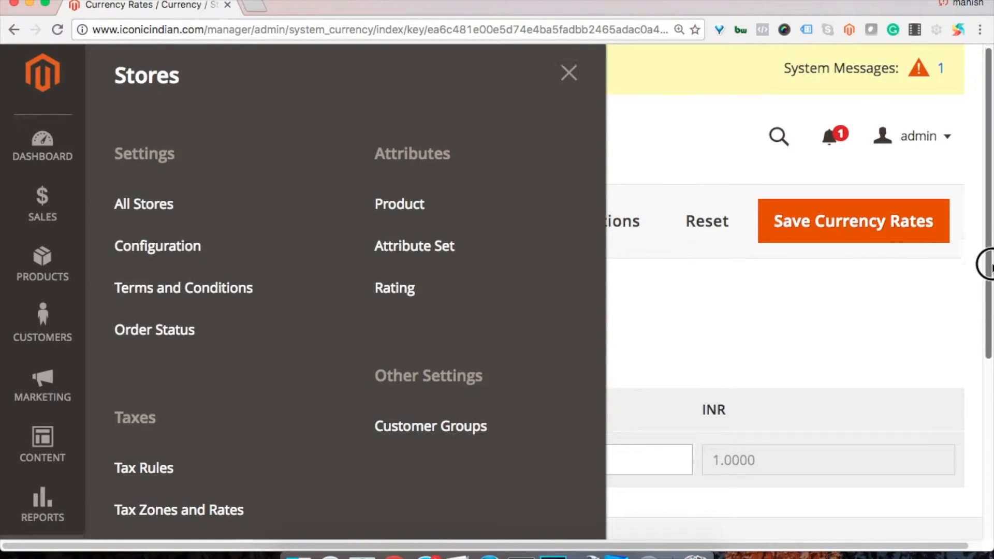
pyautogui.scroll(-3)
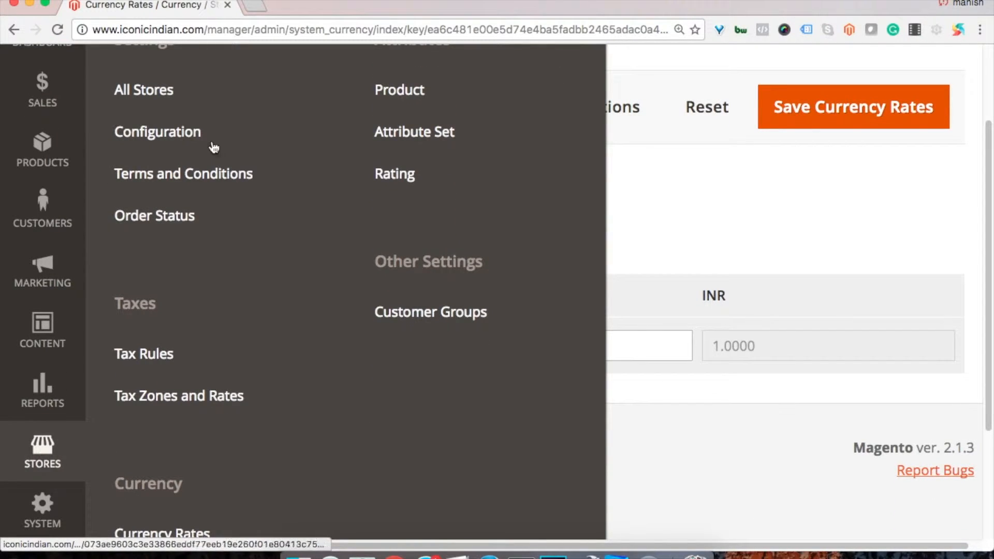
pyautogui.moveTo(986, 279)
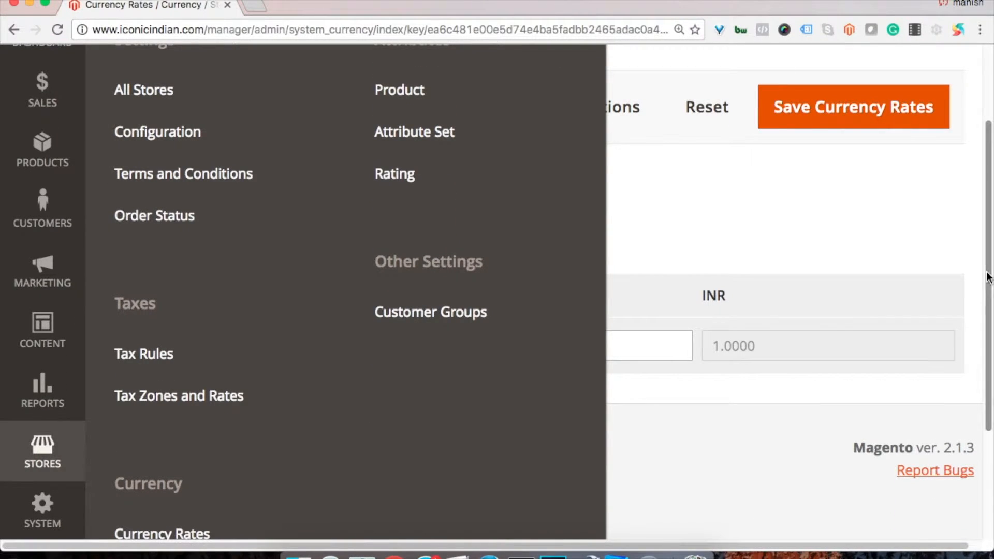
pyautogui.click(182, 457)
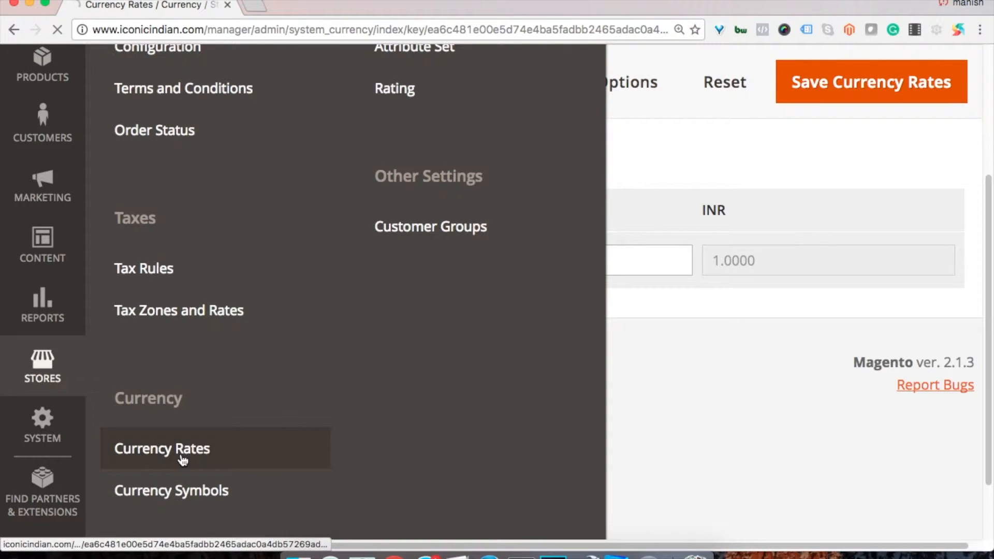
pyautogui.click(161, 448)
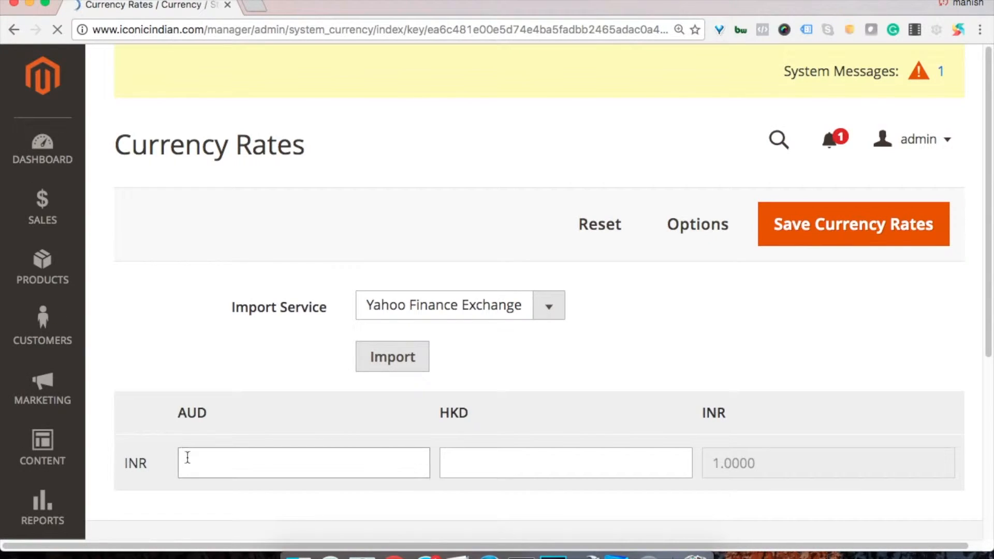
# - Import rates via Yahoo Finance Exchange, giving INR rates AUD 0.0194 and HKD 0.1137
pyautogui.click(547, 305)
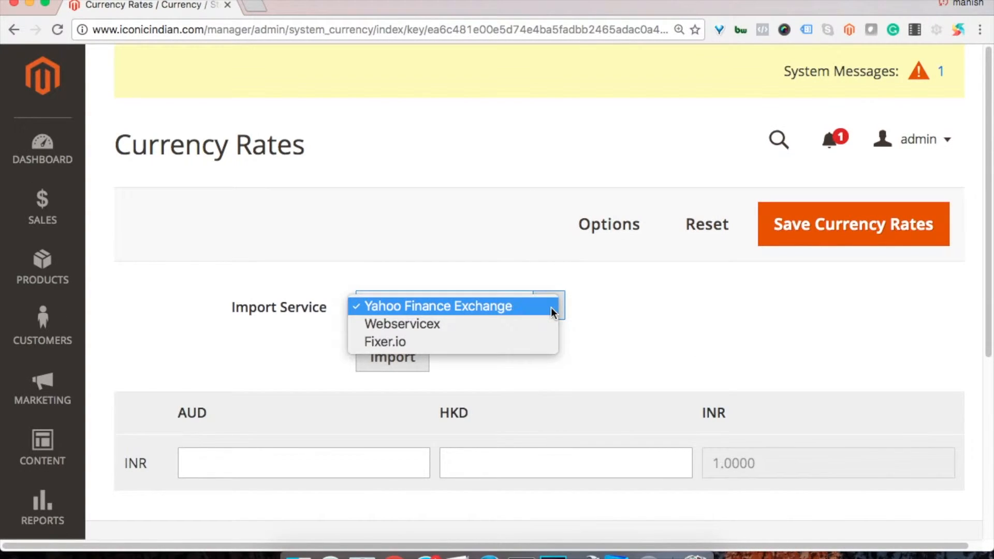
pyautogui.moveTo(493, 317)
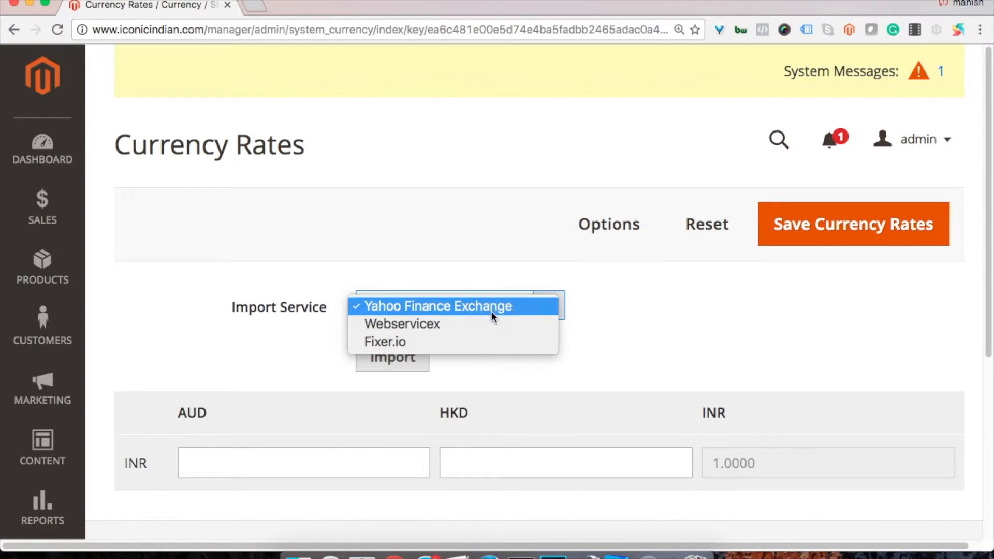
pyautogui.click(440, 305)
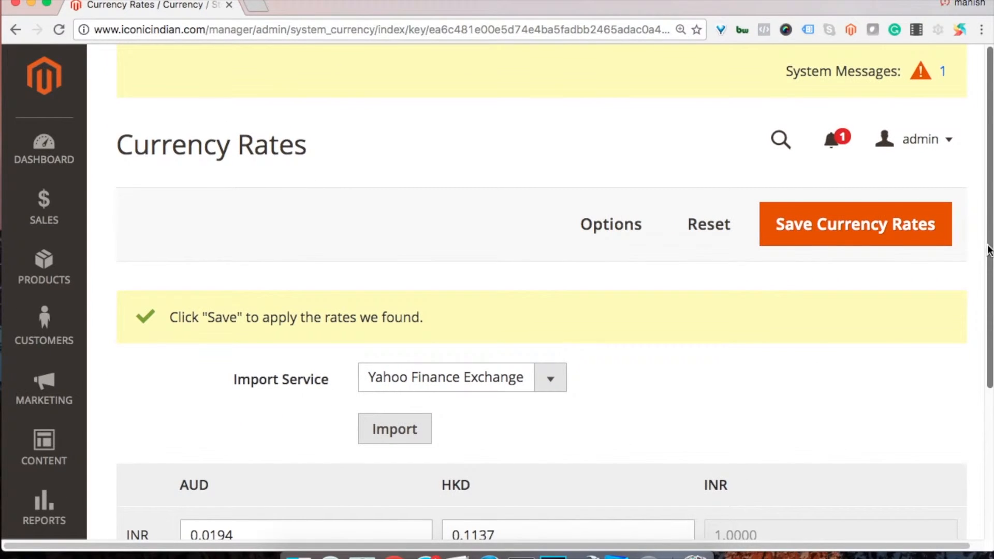
pyautogui.scroll(-3)
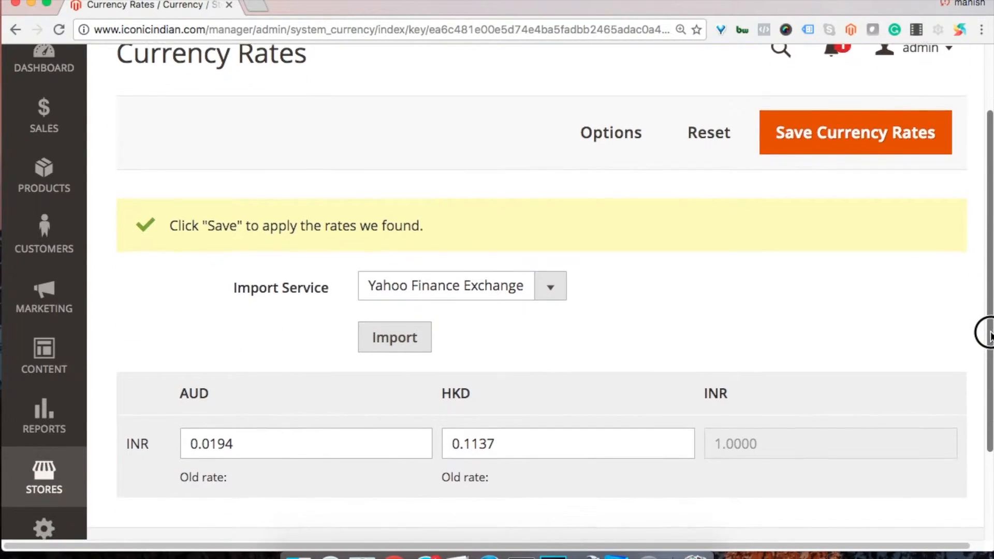
pyautogui.scroll(-3)
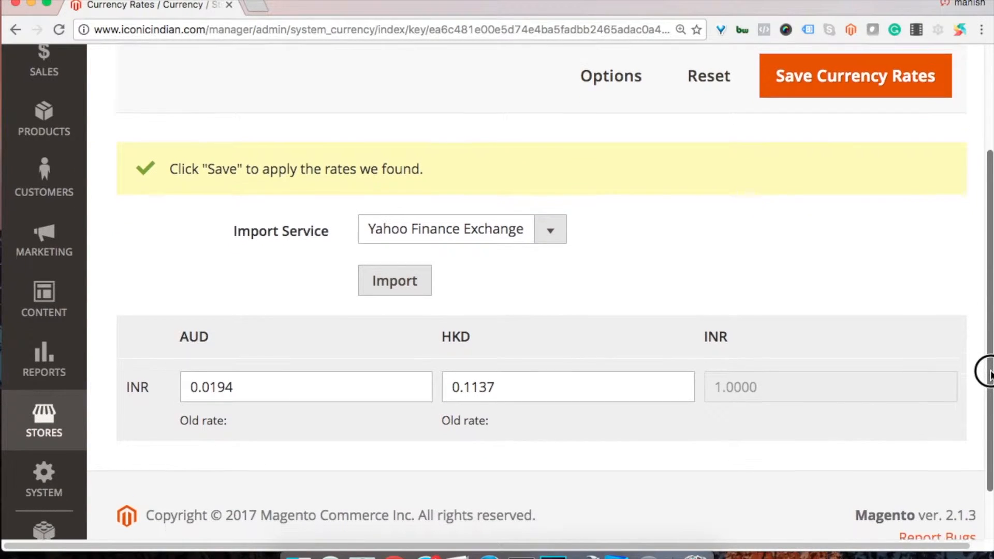
pyautogui.scroll(3)
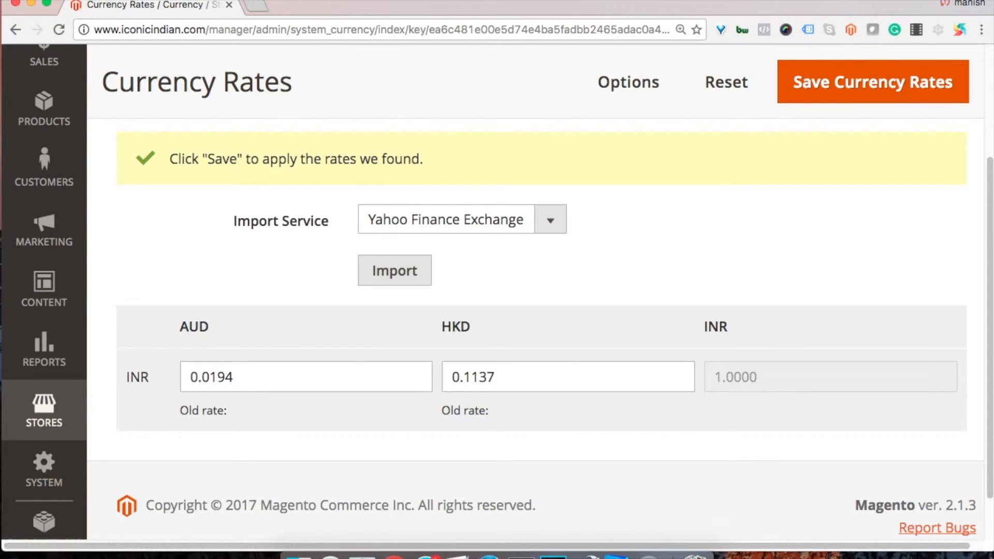
pyautogui.moveTo(507, 356)
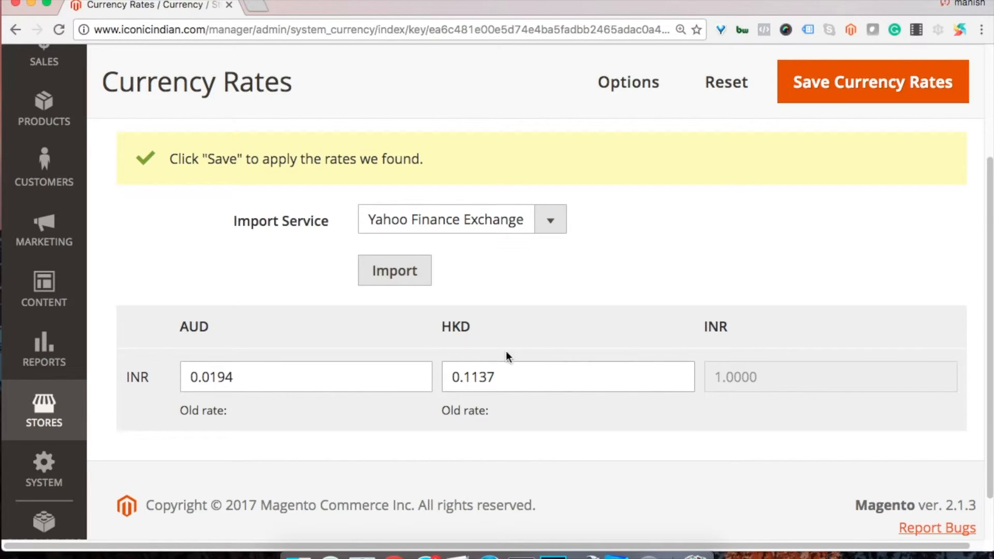
# - Save the imported currency rates and dismiss the cache invalidation warning
pyautogui.click(872, 82)
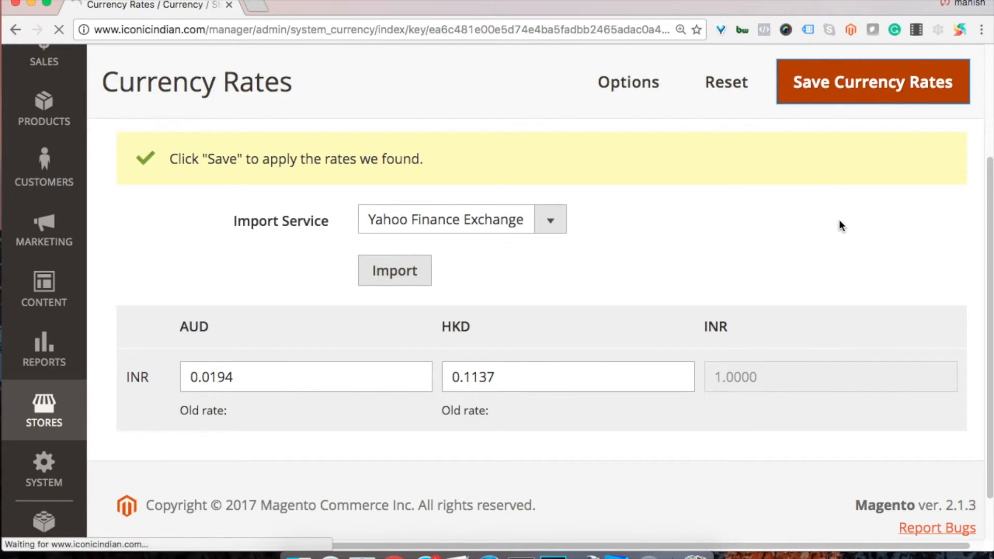
pyautogui.moveTo(848, 248)
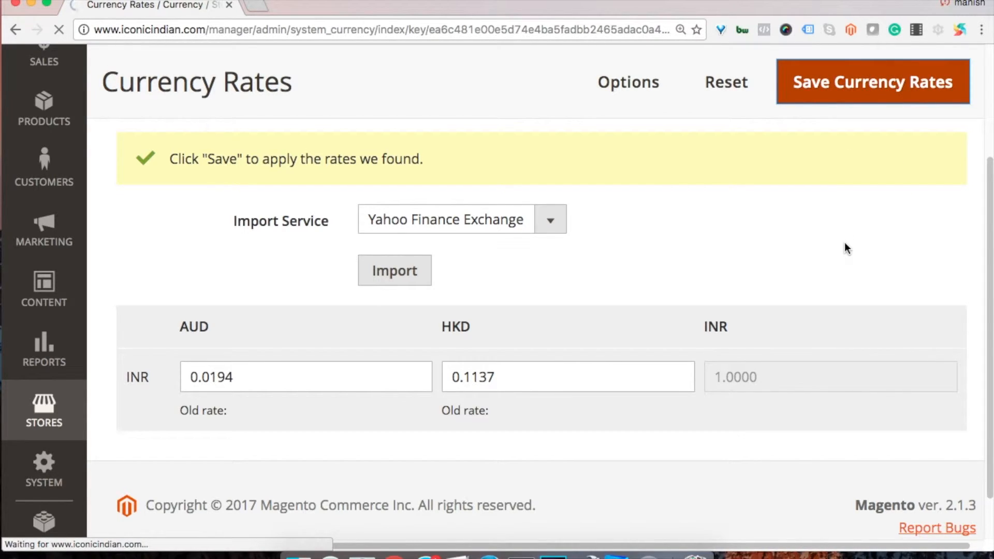
pyautogui.click(873, 81)
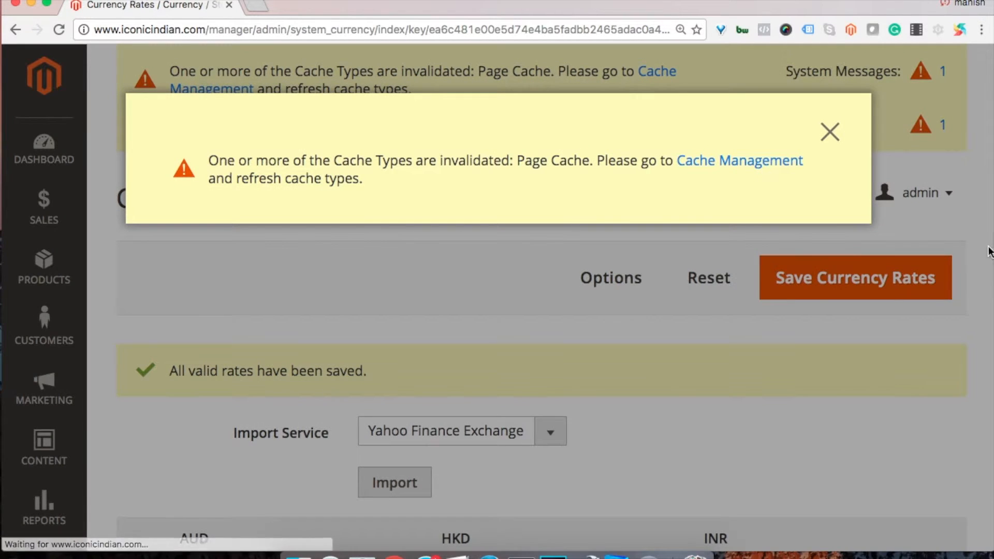
pyautogui.click(830, 132)
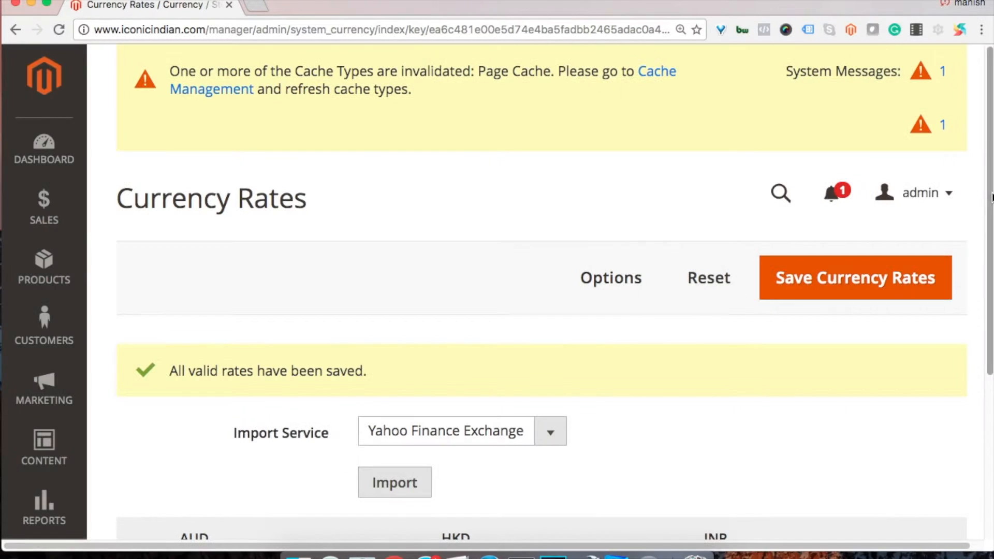
pyautogui.scroll(-3)
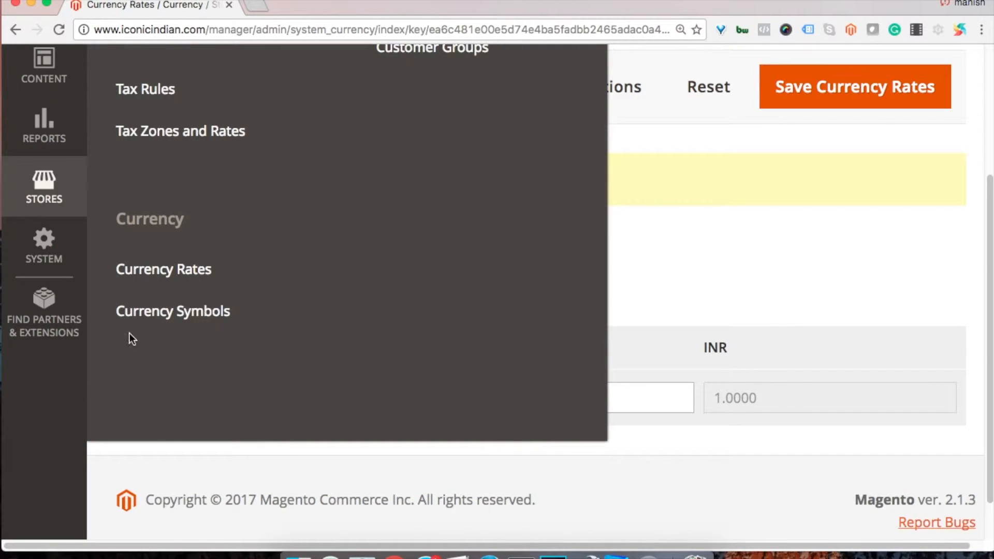
# - Try a custom AUD symbol on the Currency Symbols page, then keep the standard A$
pyautogui.click(172, 311)
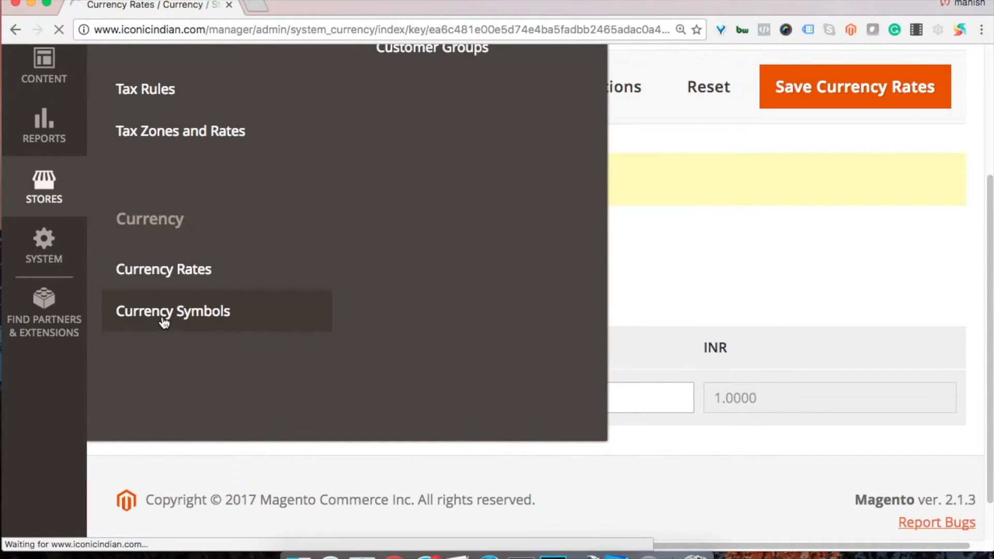
pyautogui.click(172, 310)
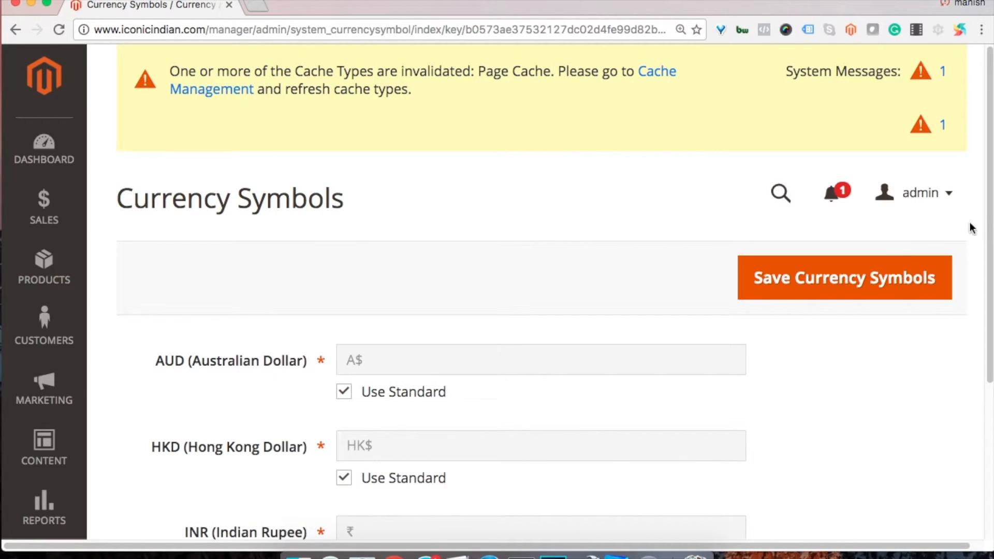
pyautogui.scroll(-3)
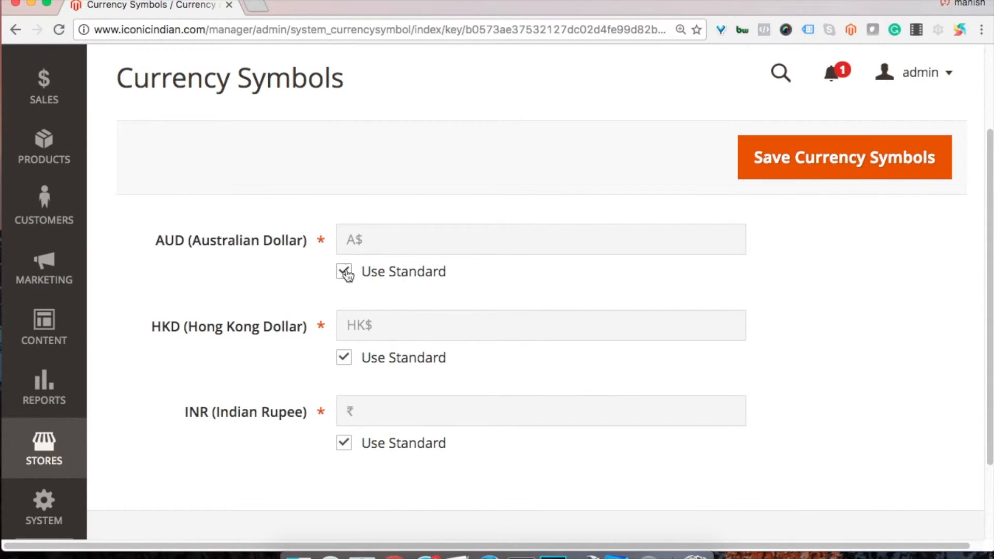
pyautogui.click(344, 271)
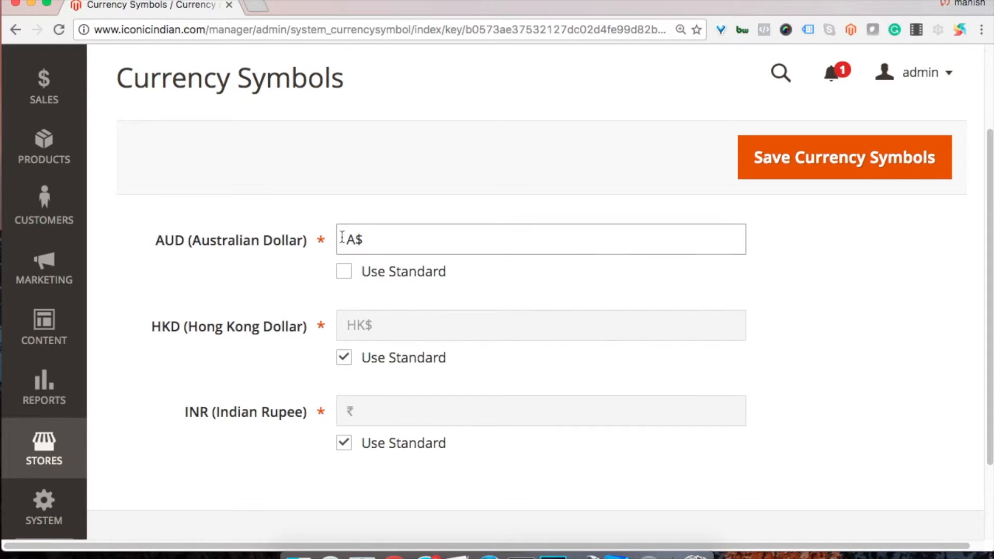
pyautogui.click(344, 271)
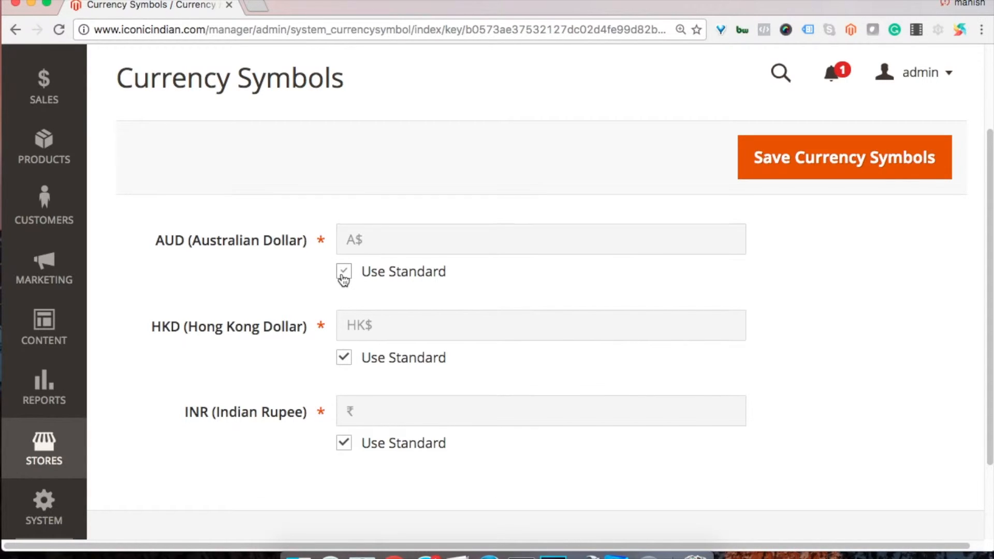
pyautogui.click(343, 271)
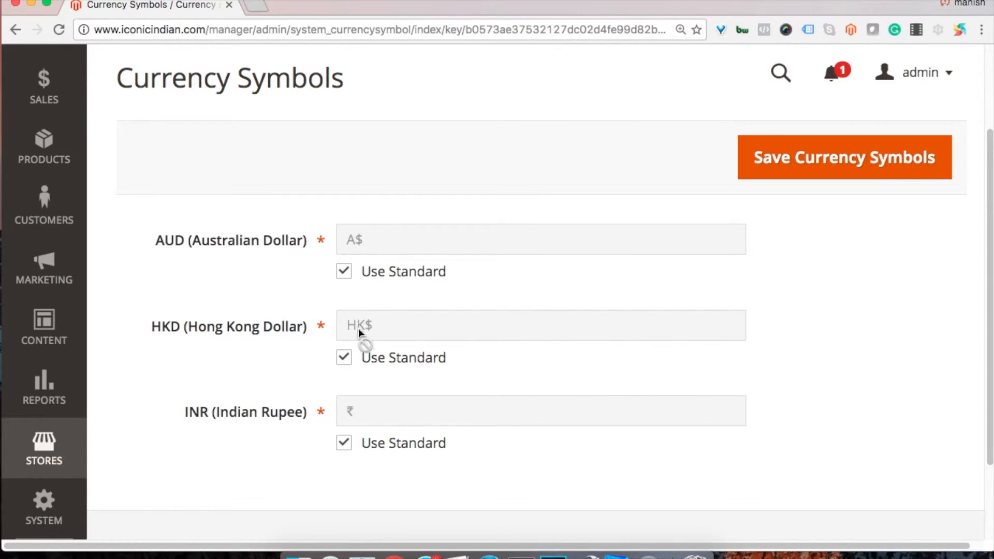
pyautogui.moveTo(362, 285)
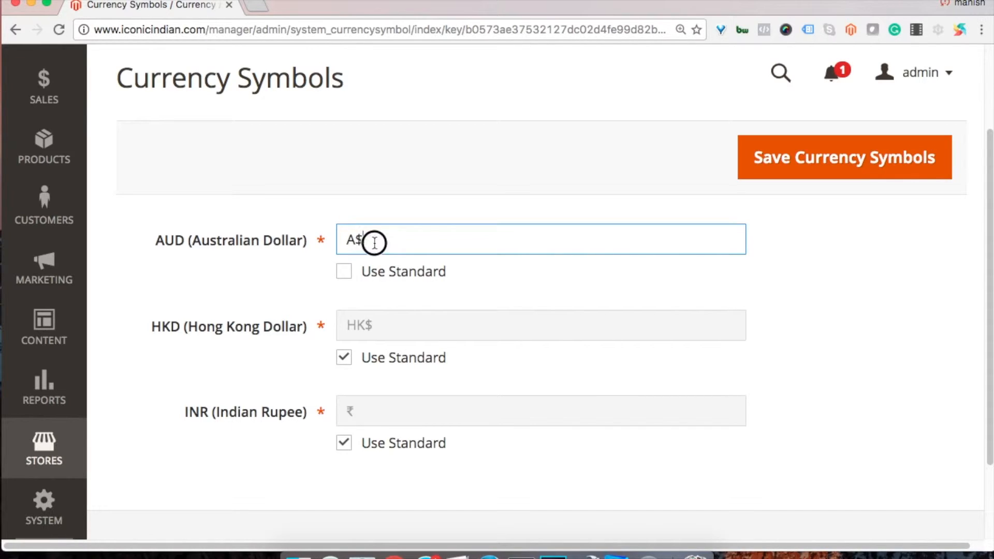
pyautogui.press('Backspace')
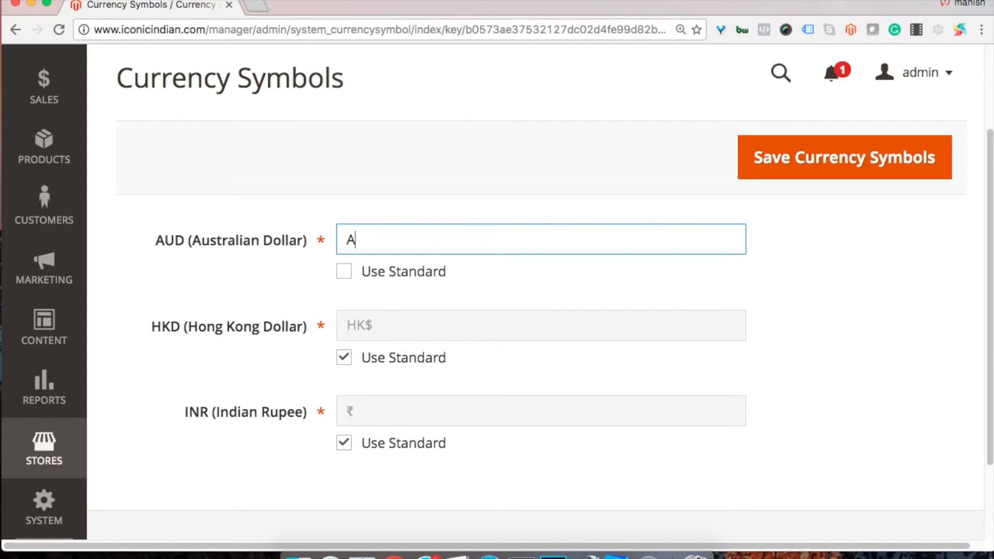
pyautogui.write('UD')
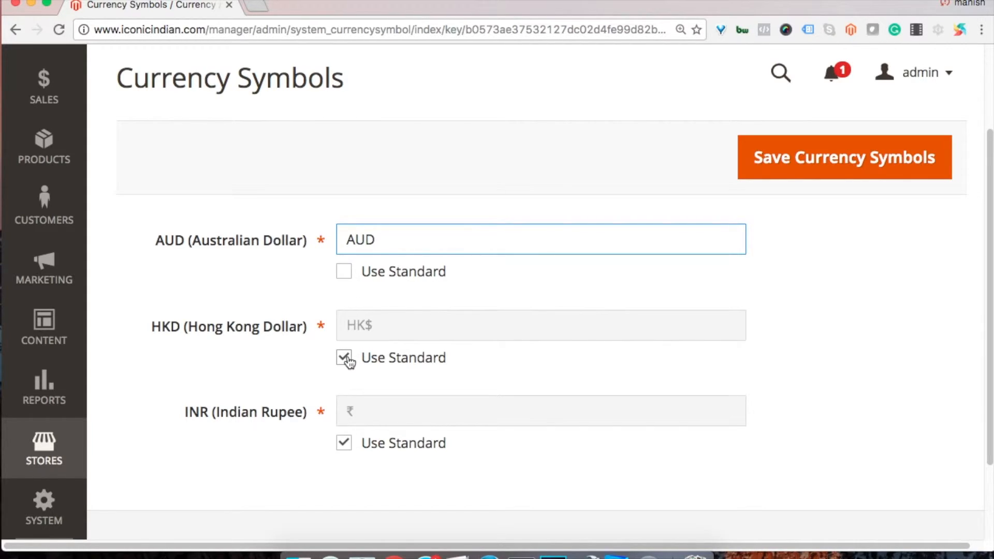
# - Try custom HKD and INR symbols ('Rs'), then keep the standard HK$ and ₹
pyautogui.click(343, 358)
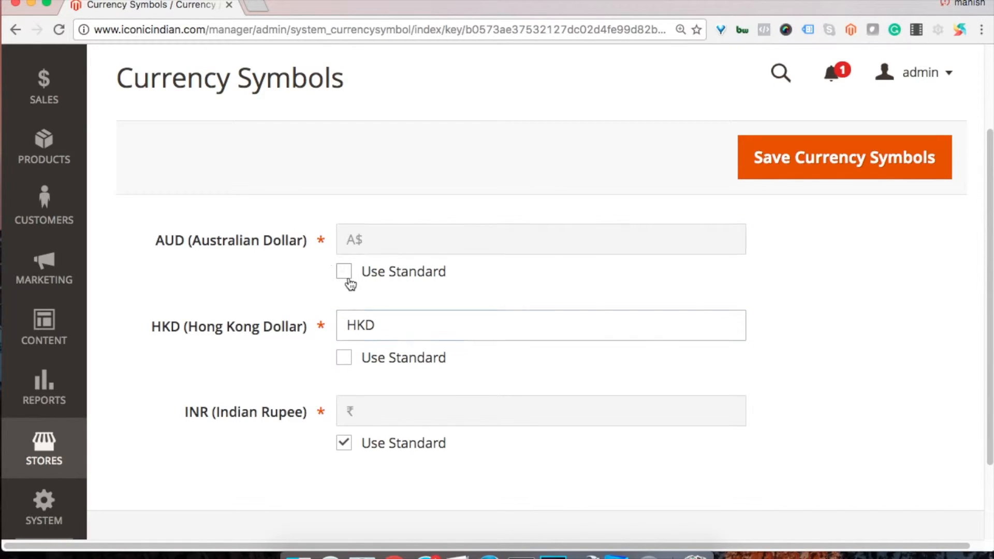
pyautogui.click(344, 272)
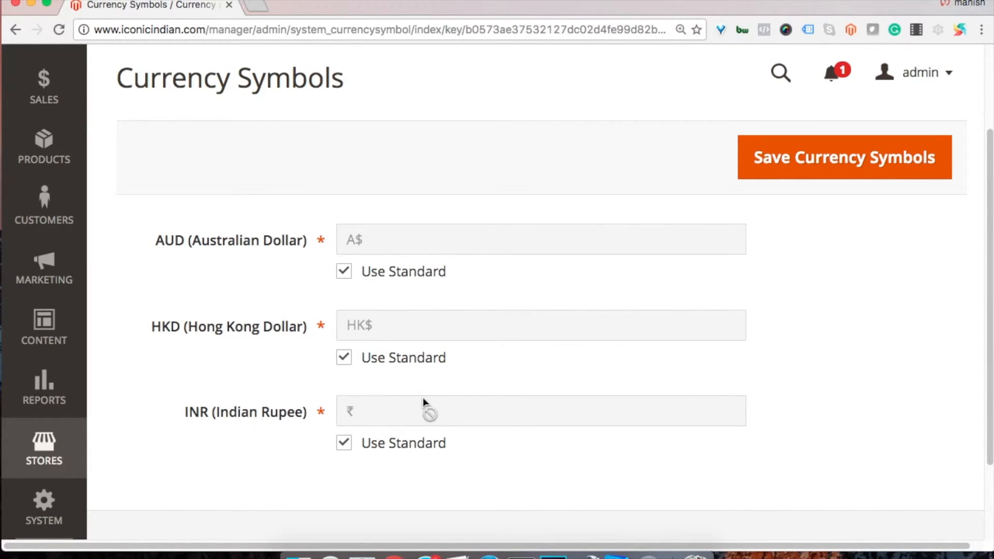
pyautogui.click(344, 443)
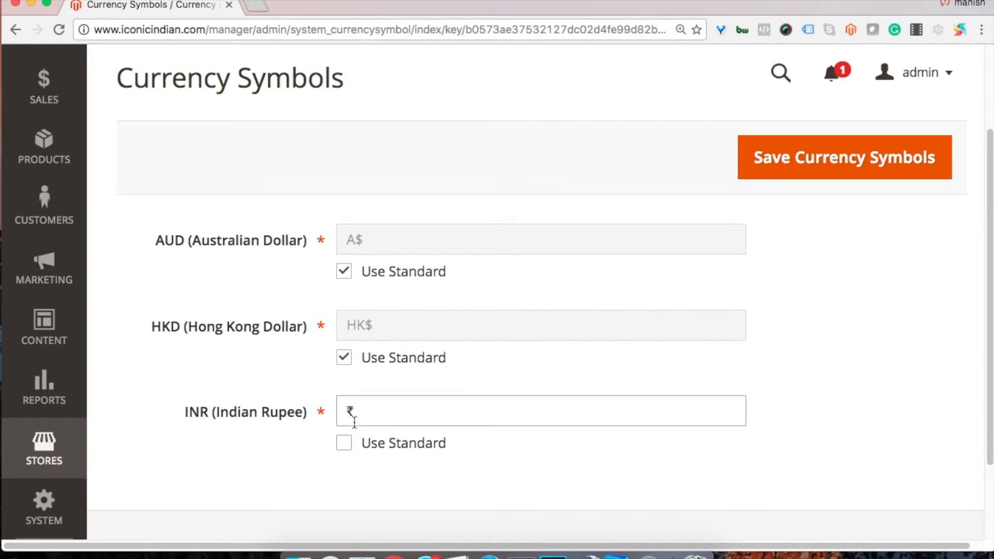
pyautogui.write('Rs')
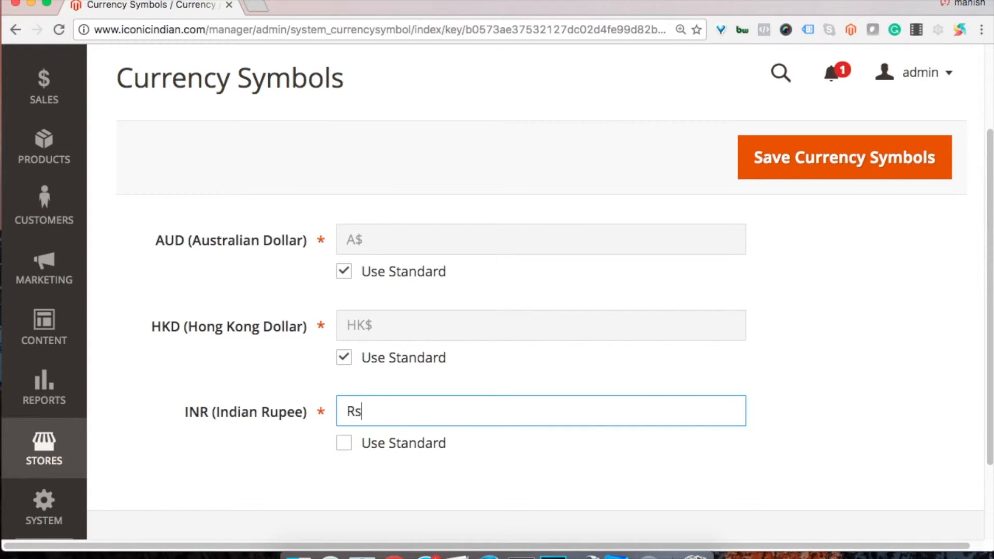
pyautogui.click(343, 442)
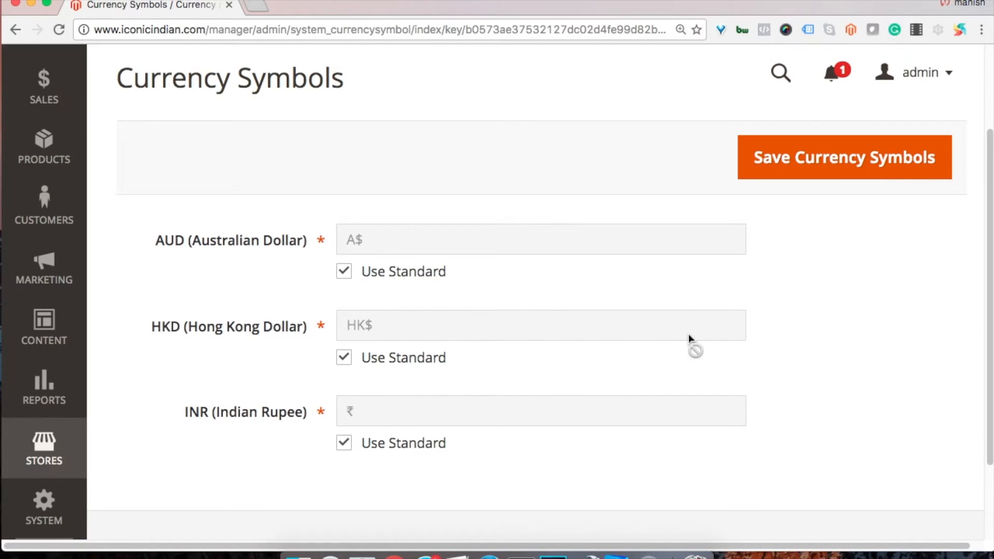
pyautogui.moveTo(784, 130)
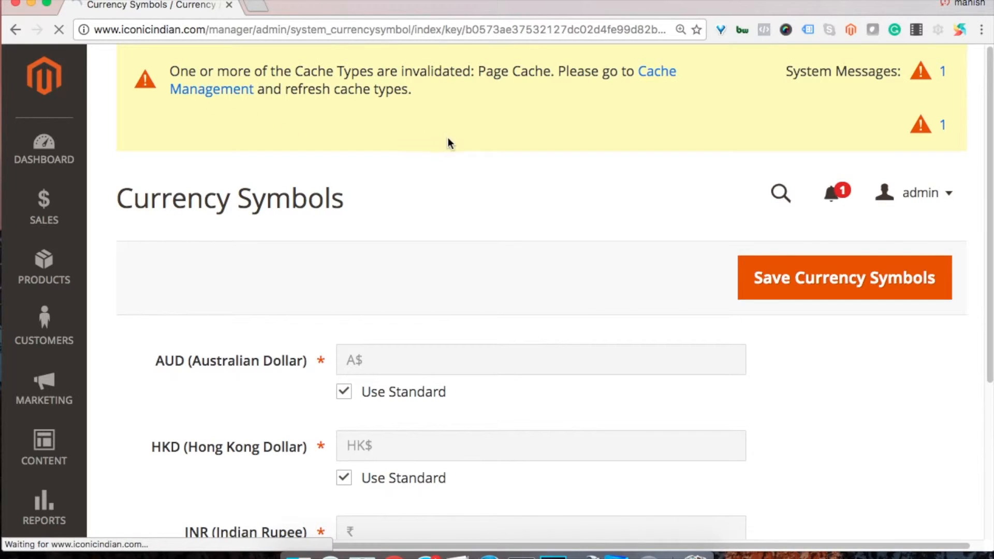
# - Select all 13 cache types in Cache Management and refresh them
pyautogui.click(211, 89)
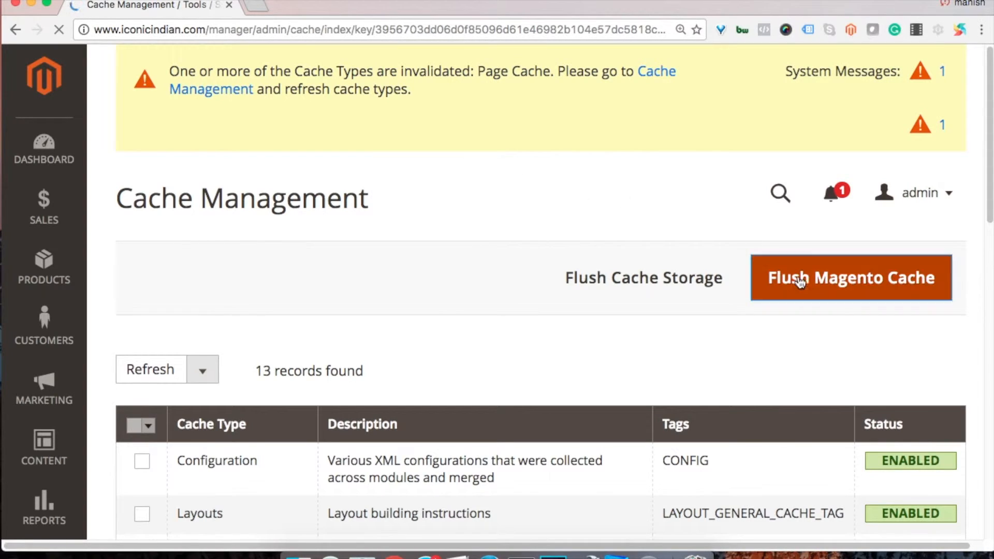
pyautogui.click(151, 424)
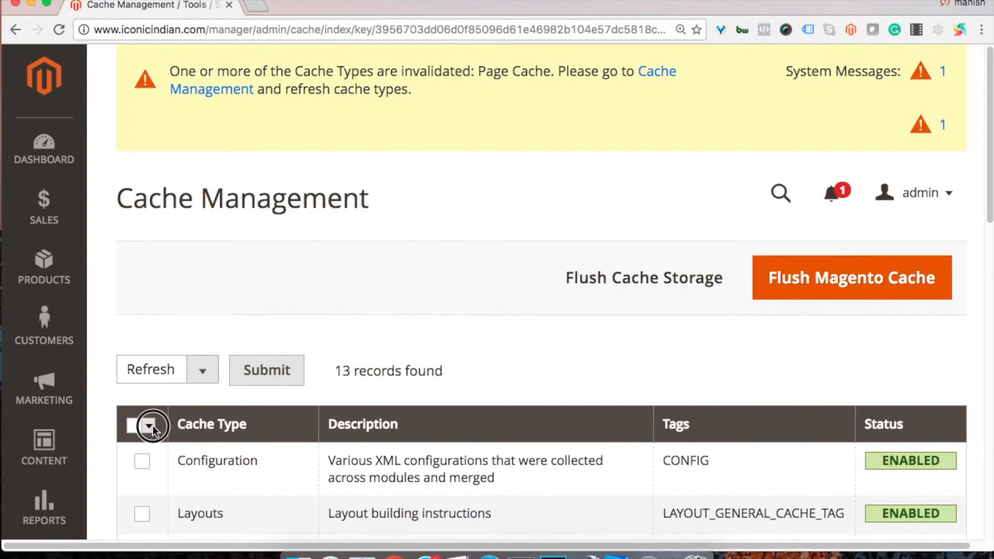
pyautogui.click(135, 425)
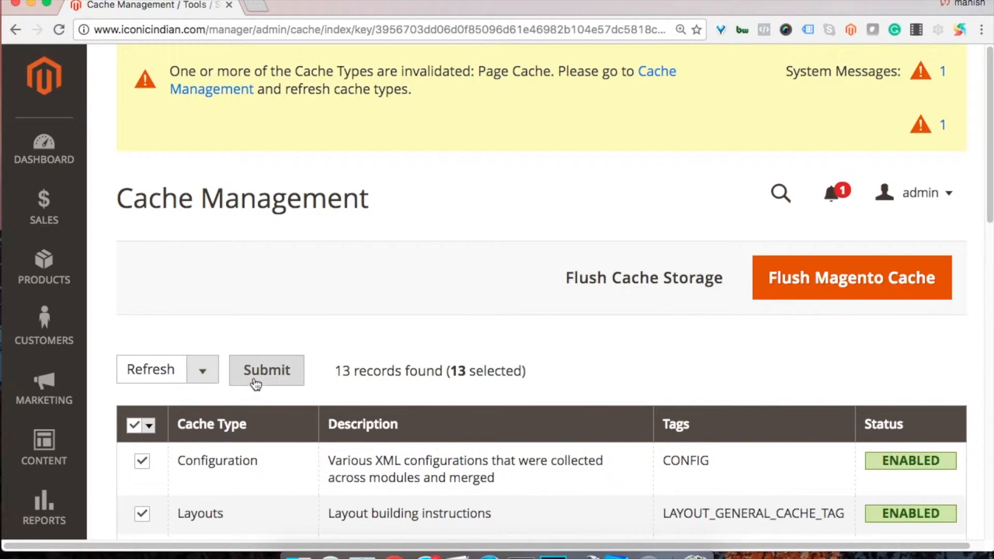
pyautogui.click(266, 370)
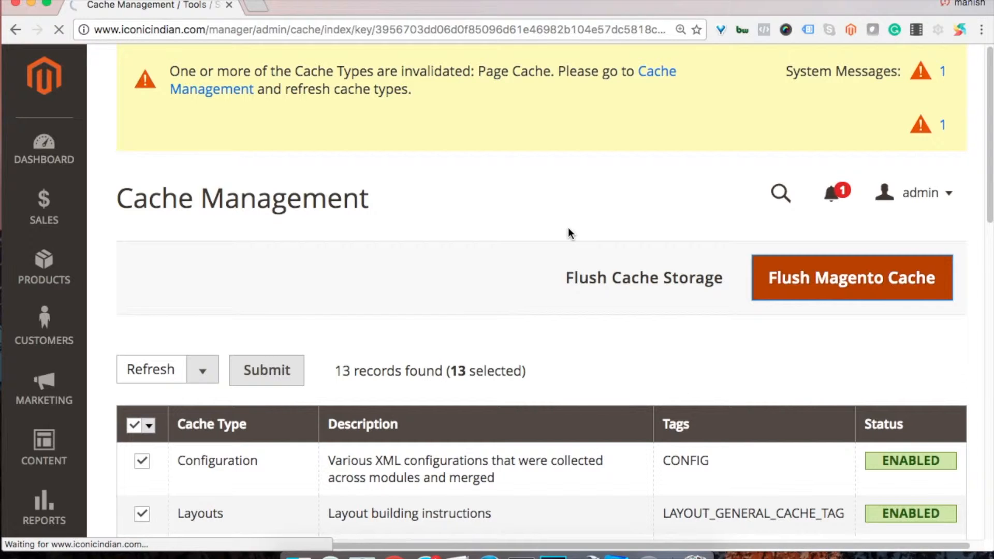
pyautogui.moveTo(633, 283)
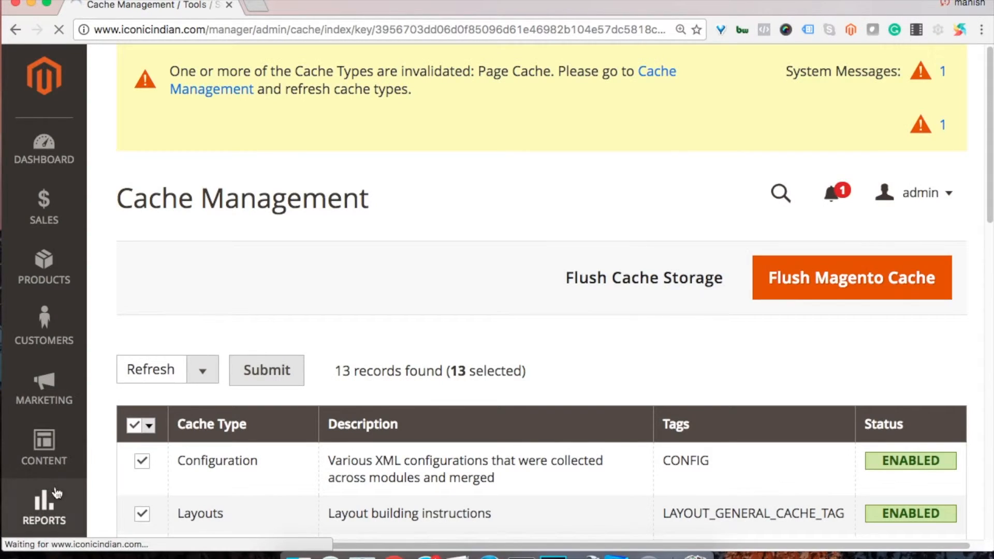
pyautogui.scroll(-3)
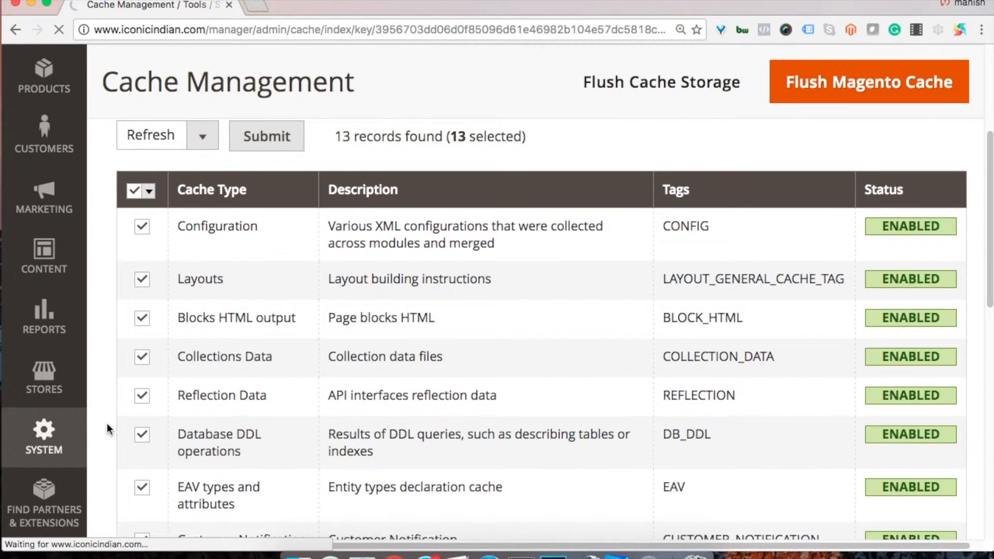
# - Reach the Reports section under General in Stores > Configuration
pyautogui.click(43, 377)
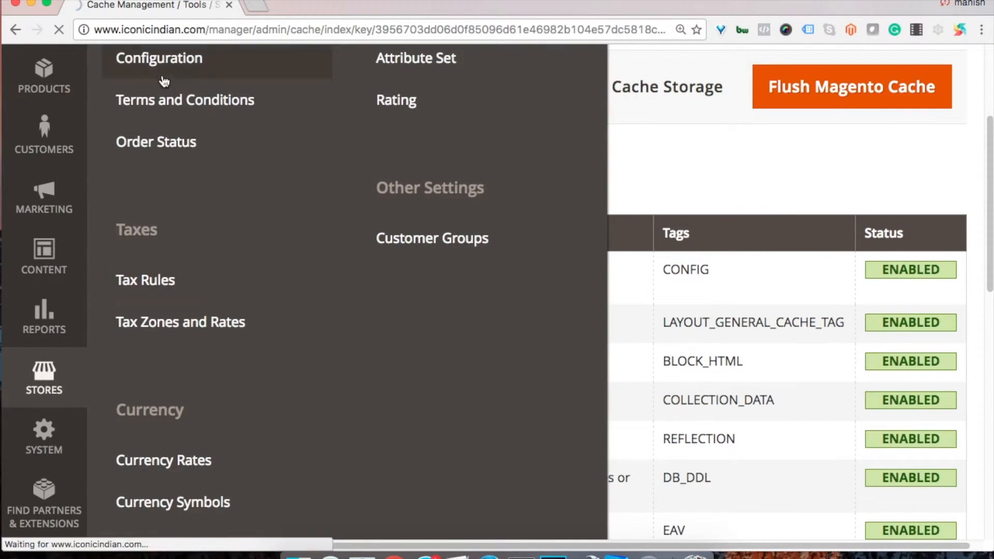
pyautogui.moveTo(452, 322)
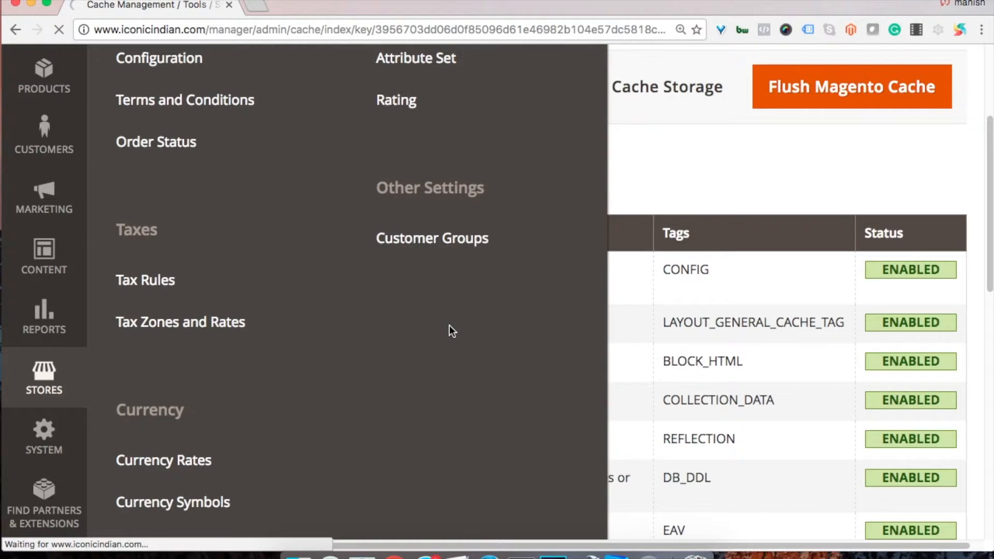
pyautogui.click(159, 58)
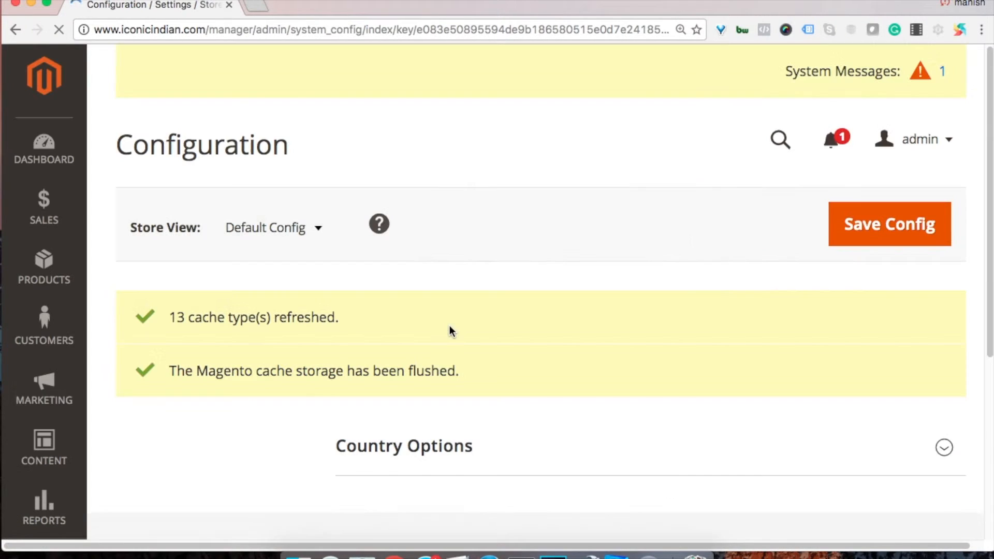
pyautogui.click(944, 447)
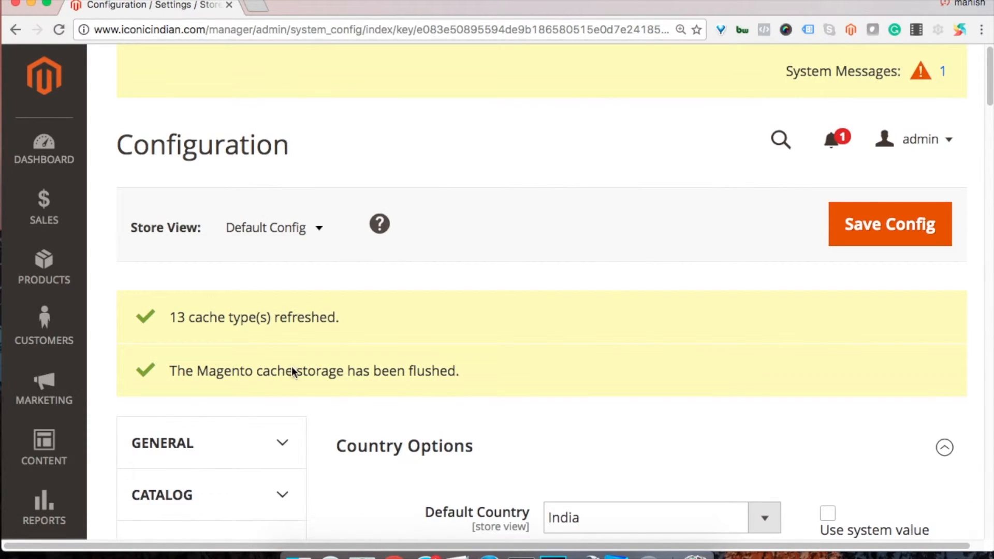
pyautogui.scroll(-3)
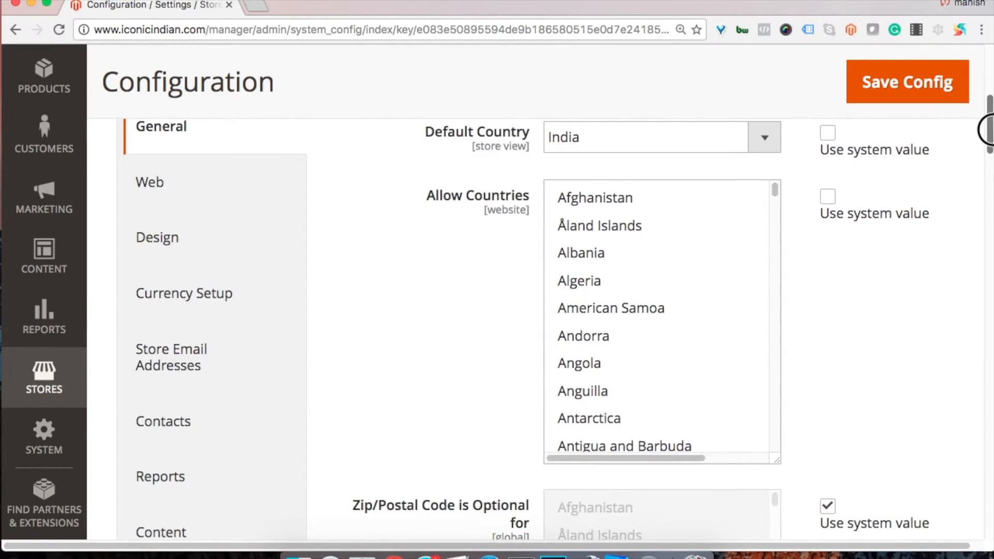
pyautogui.scroll(-3)
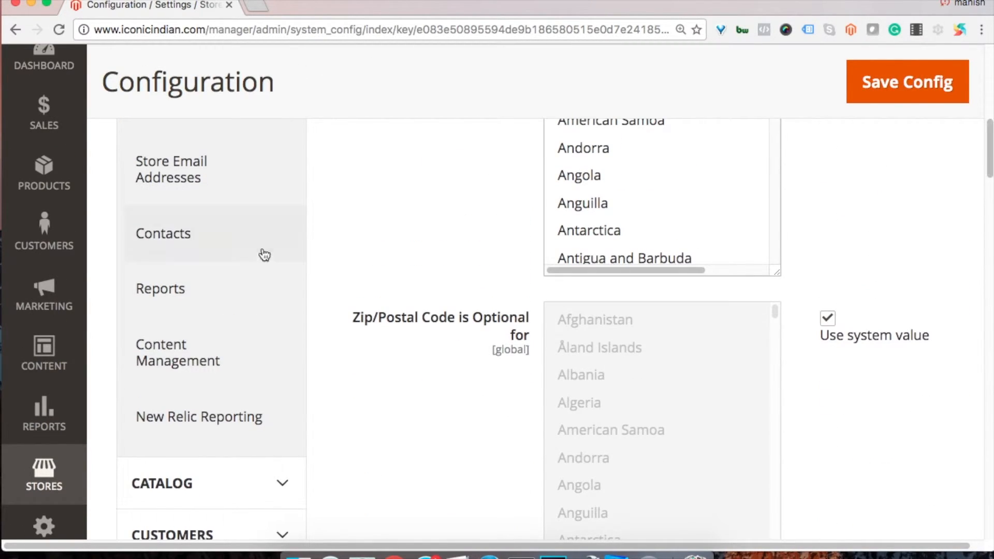
pyautogui.click(161, 288)
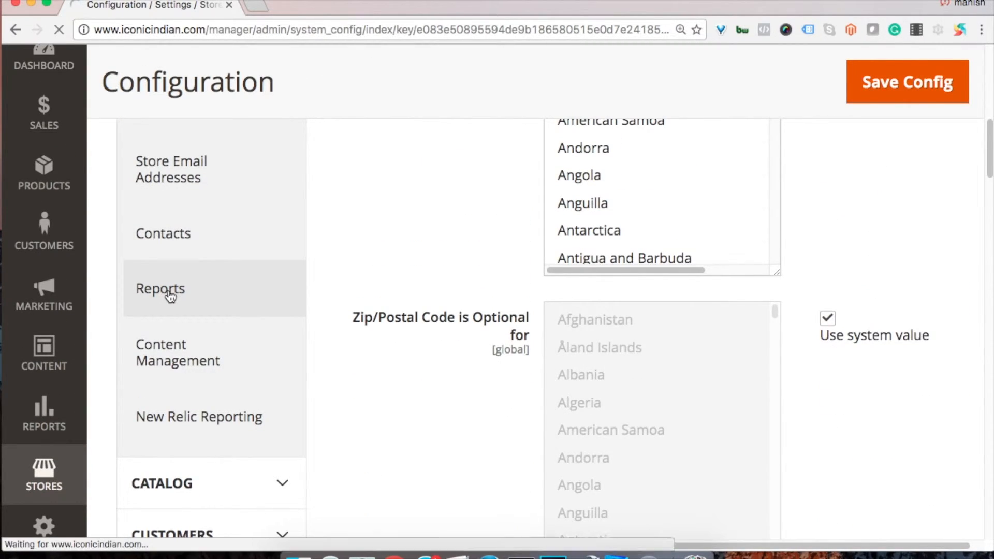
# - Keep Year-To-Date Starts at month 01 and return it to the system value
pyautogui.click(160, 288)
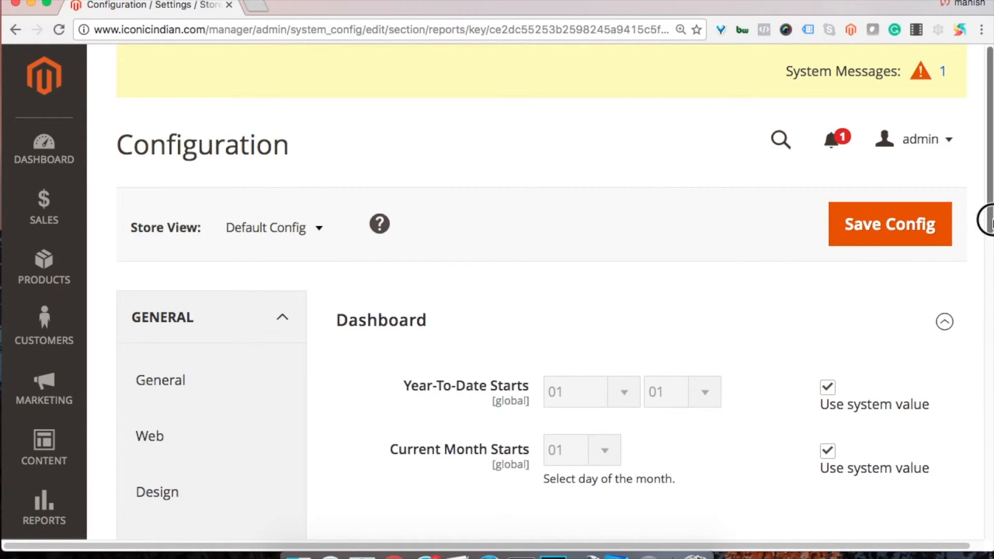
pyautogui.scroll(-3)
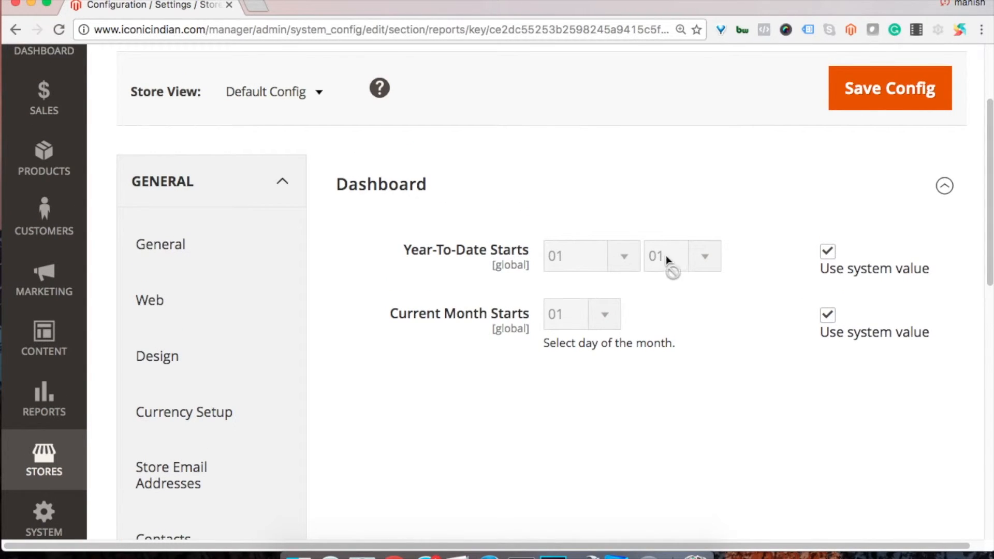
pyautogui.click(827, 251)
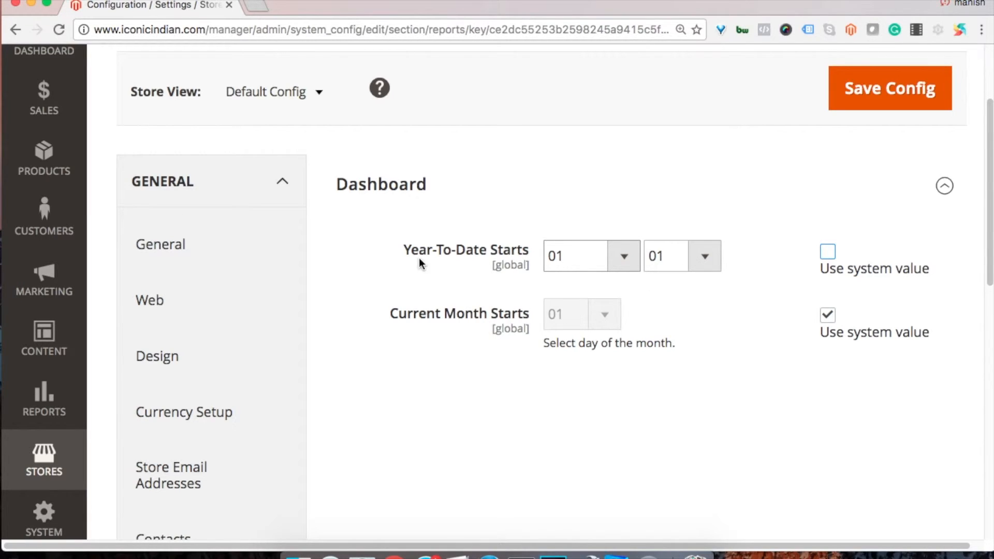
pyautogui.moveTo(521, 257)
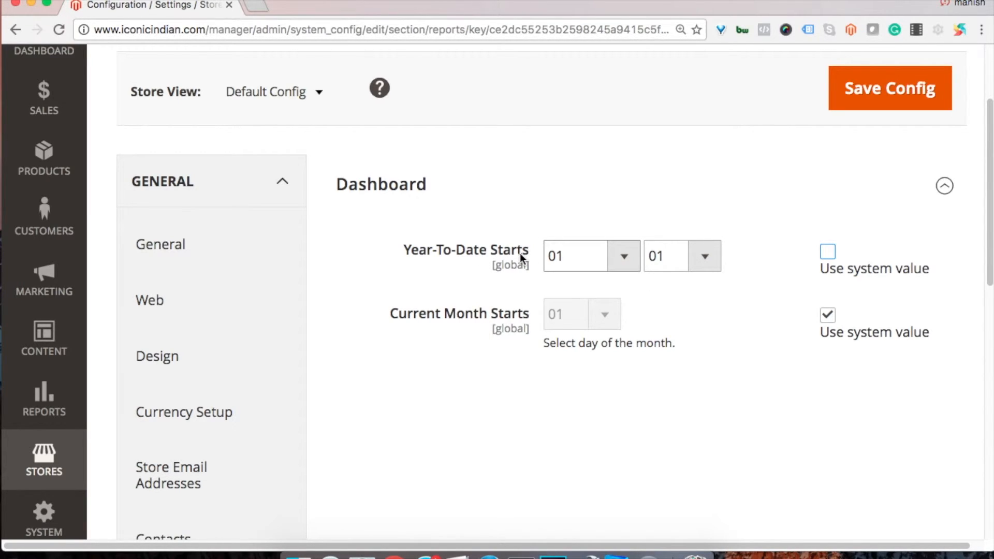
pyautogui.moveTo(483, 260)
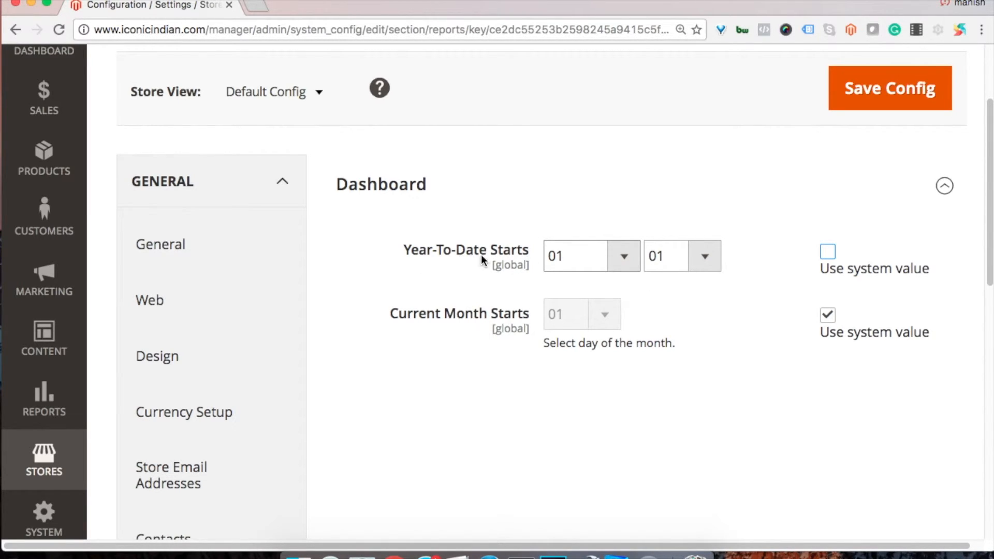
pyautogui.click(621, 256)
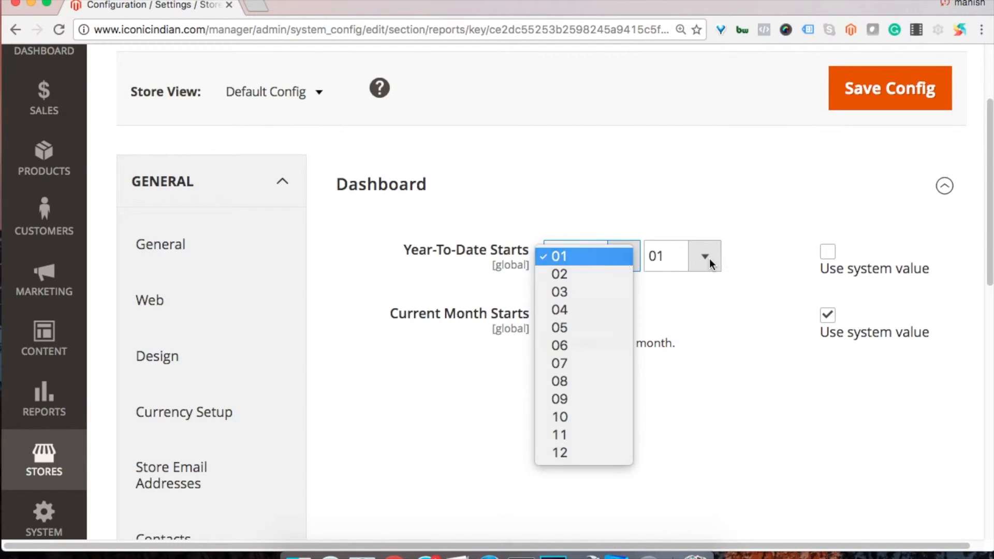
pyautogui.click(557, 256)
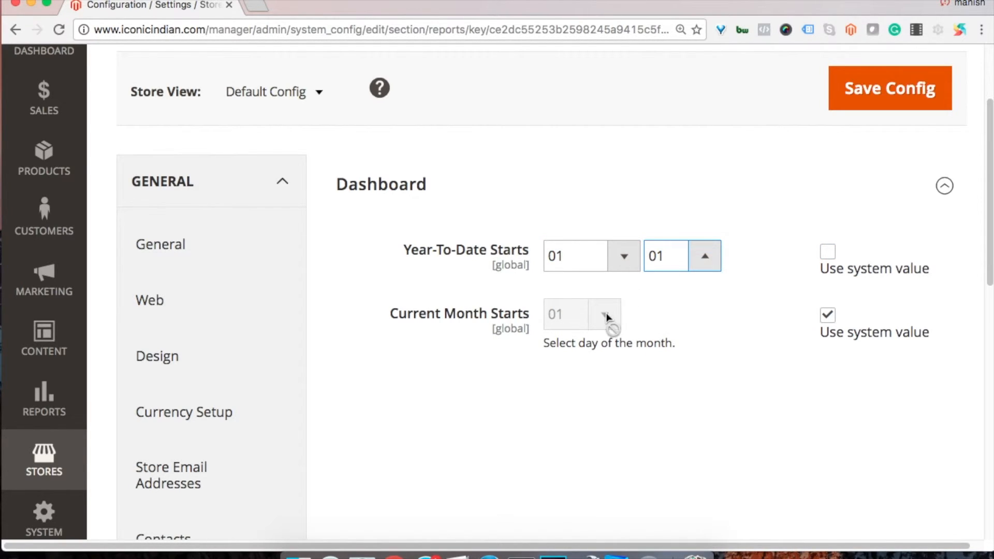
pyautogui.moveTo(612, 316)
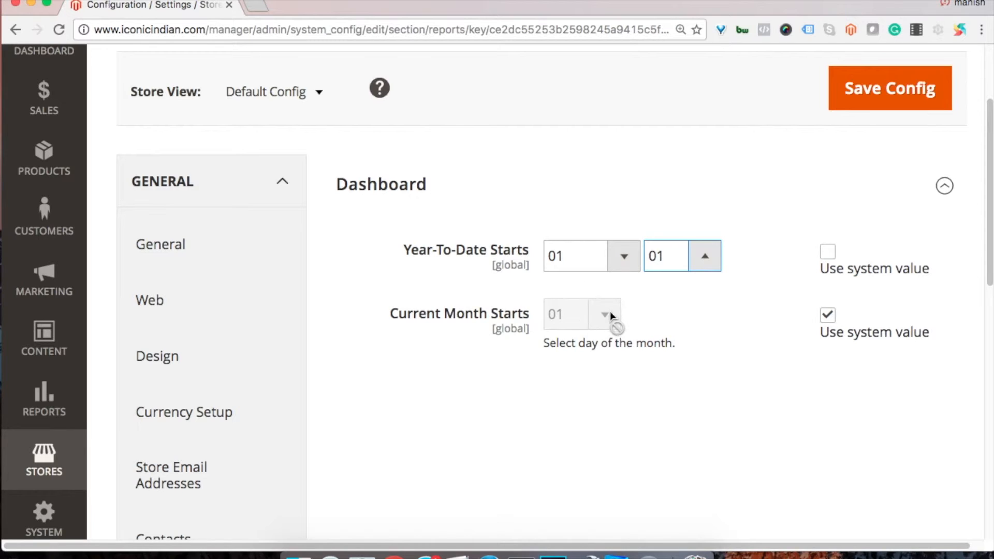
pyautogui.click(826, 251)
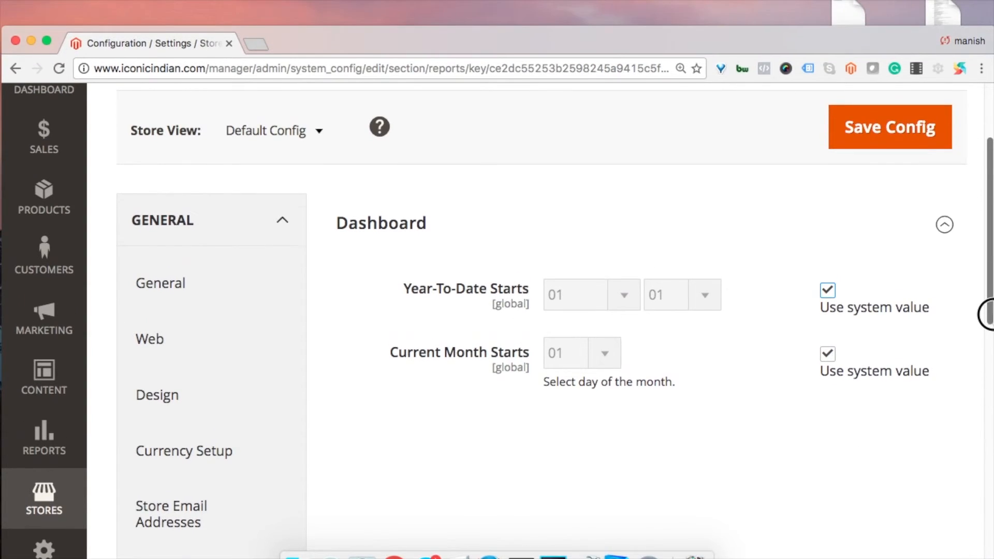
pyautogui.scroll(-3)
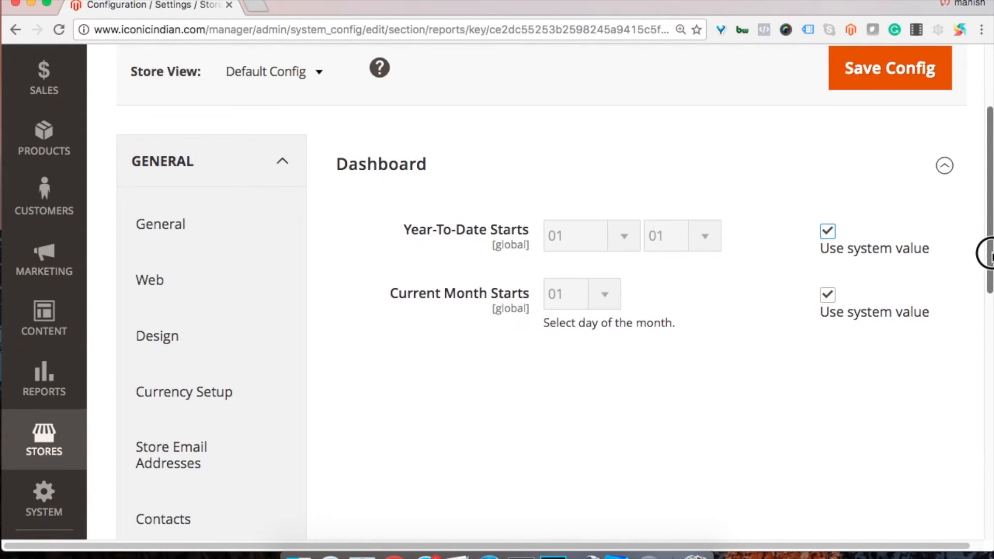
pyautogui.scroll(3)
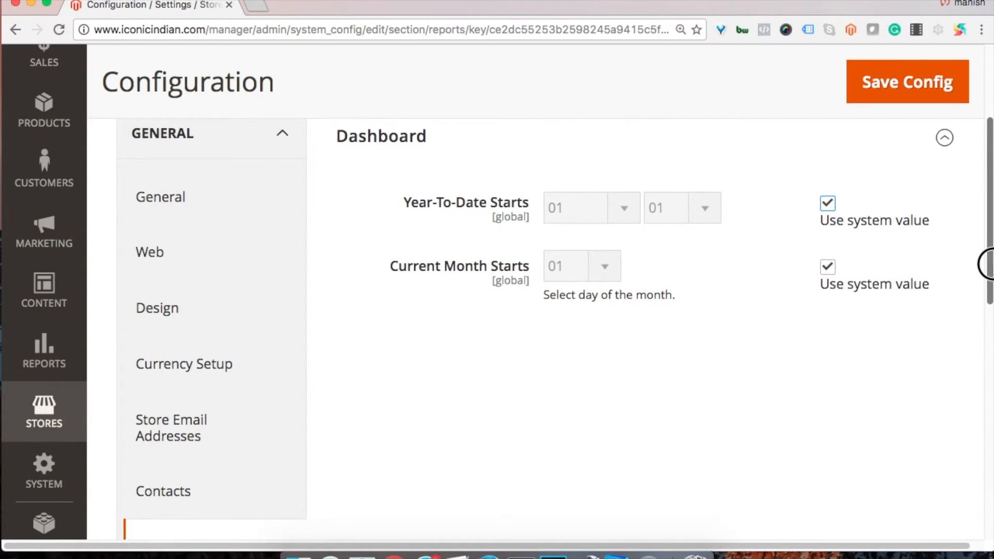
pyautogui.scroll(-3)
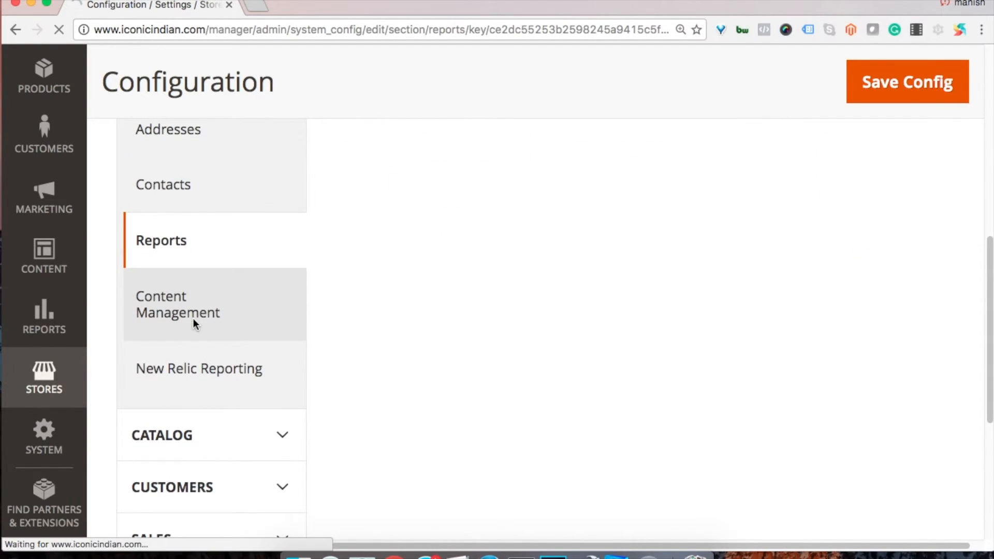
# - Keep the WYSIWYG editor Enabled by Default and return it to the system value
pyautogui.click(178, 304)
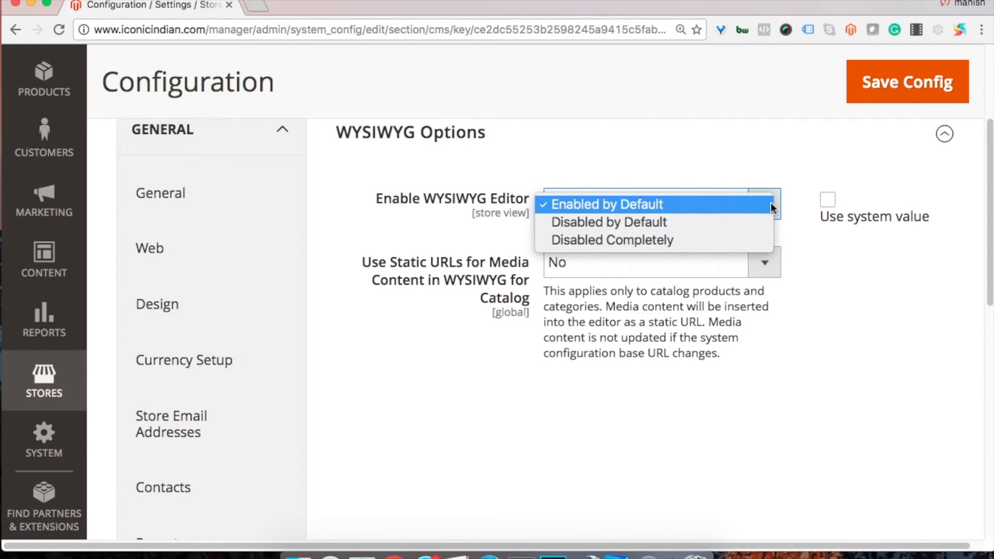
pyautogui.click(605, 204)
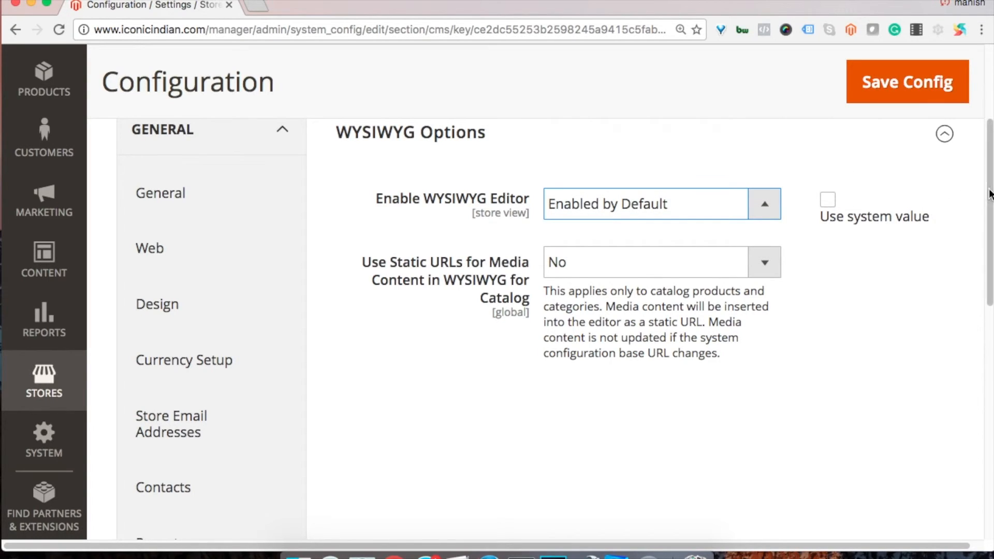
pyautogui.scroll(-3)
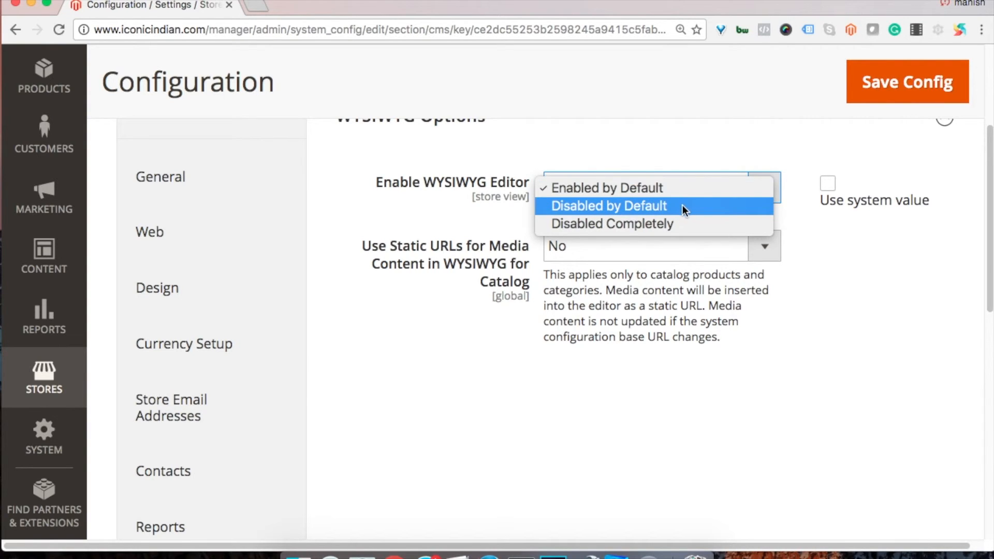
pyautogui.click(607, 205)
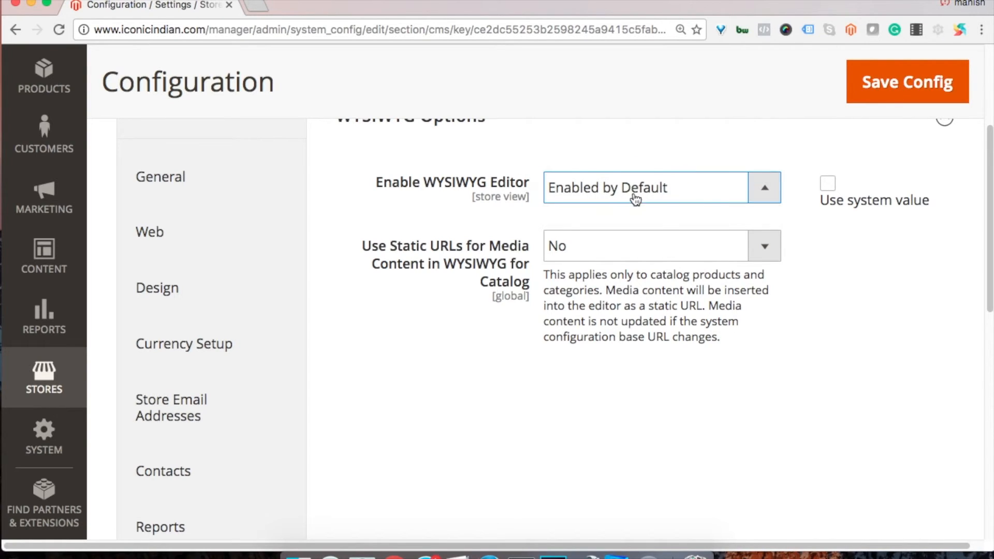
pyautogui.click(827, 183)
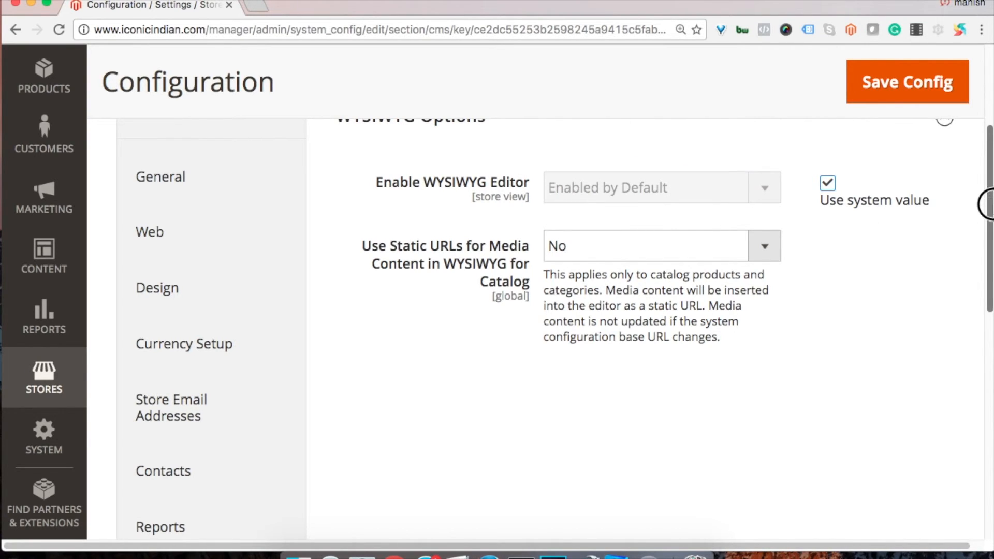
pyautogui.moveTo(463, 255)
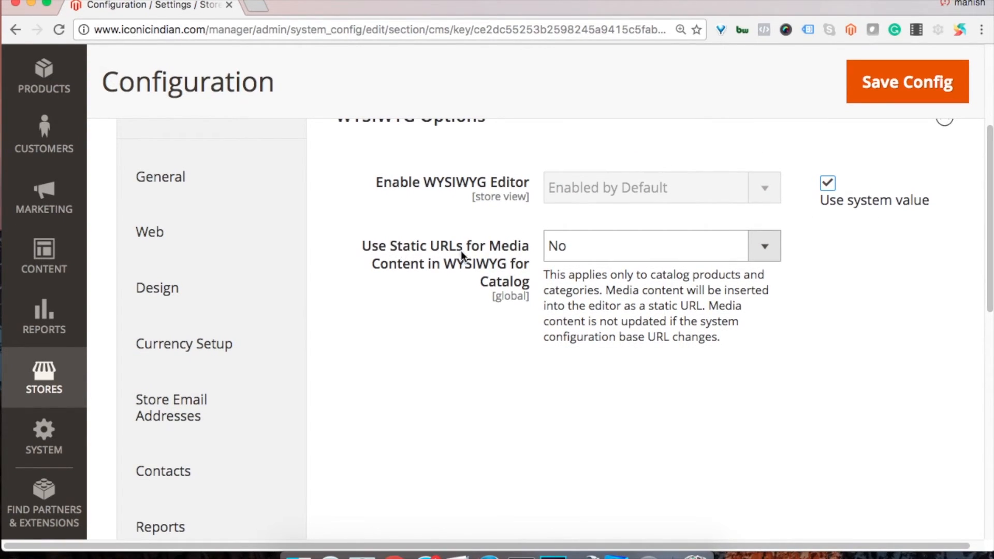
pyautogui.moveTo(428, 276)
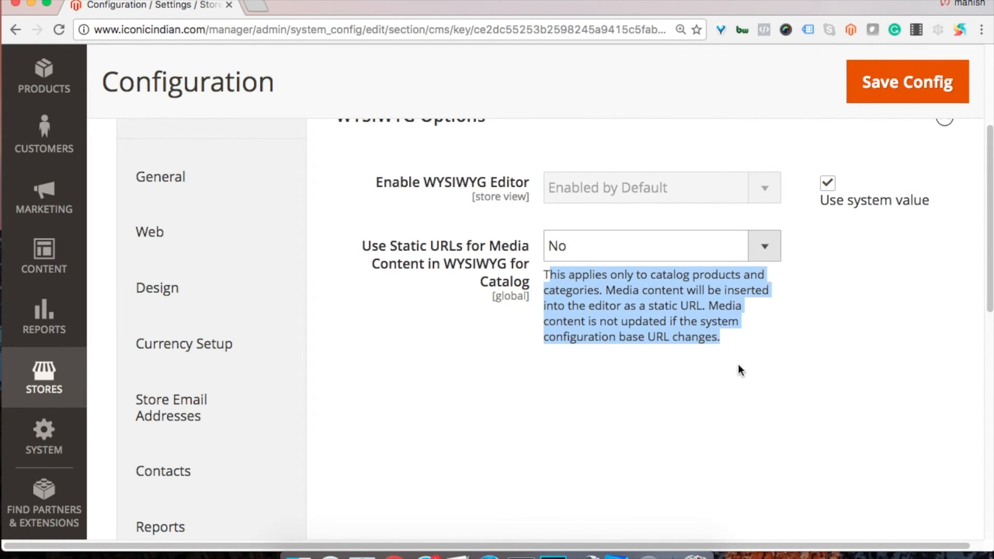
pyautogui.click(776, 357)
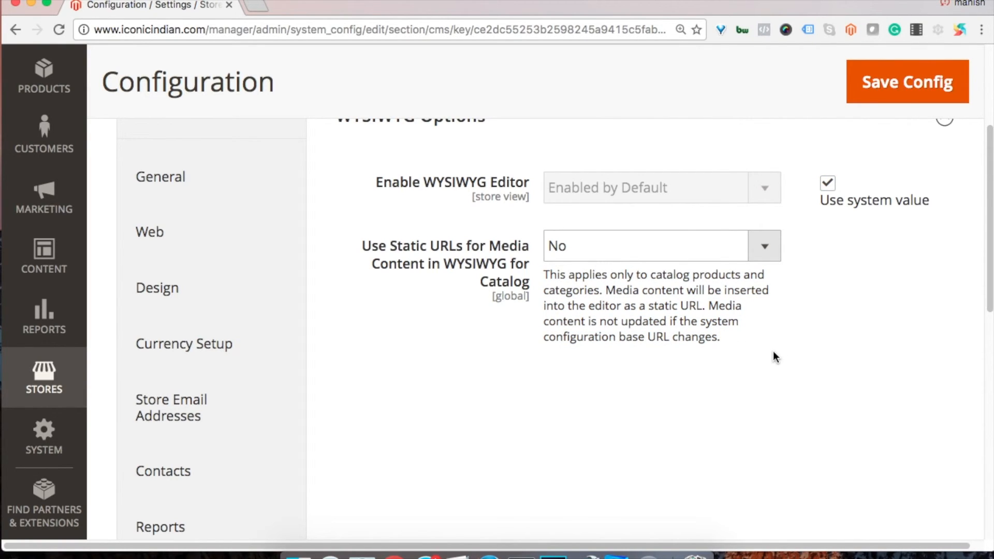
pyautogui.moveTo(698, 346)
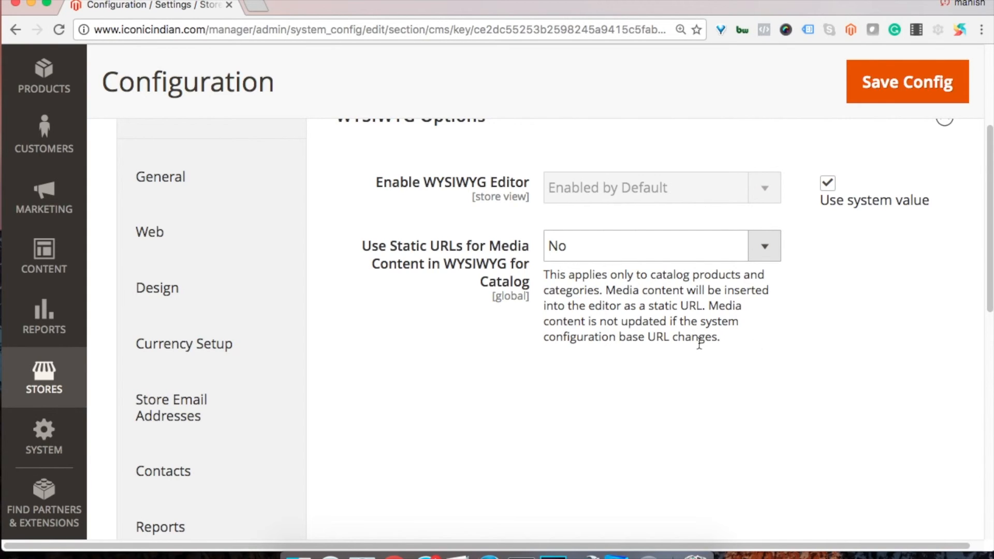
pyautogui.doubleClick(695, 336)
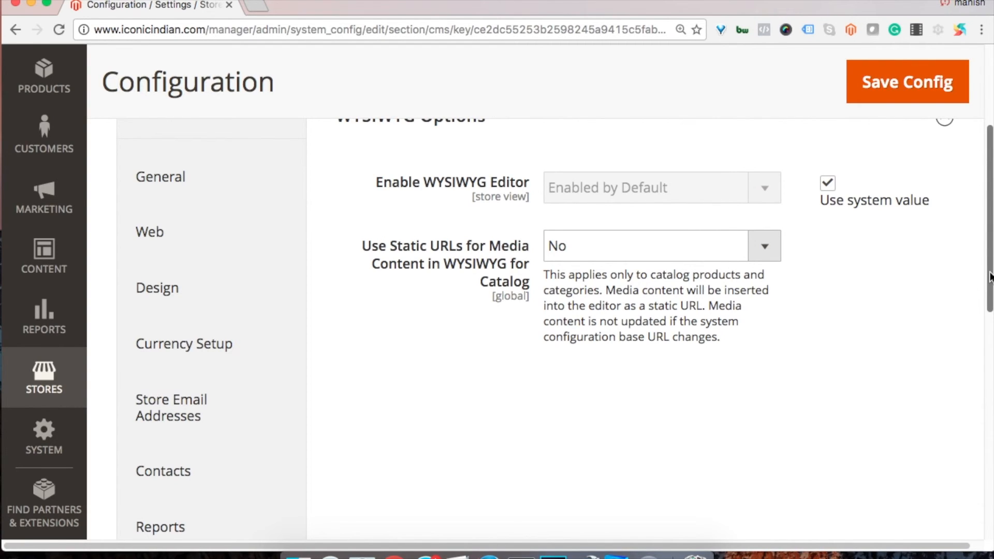
pyautogui.scroll(-3)
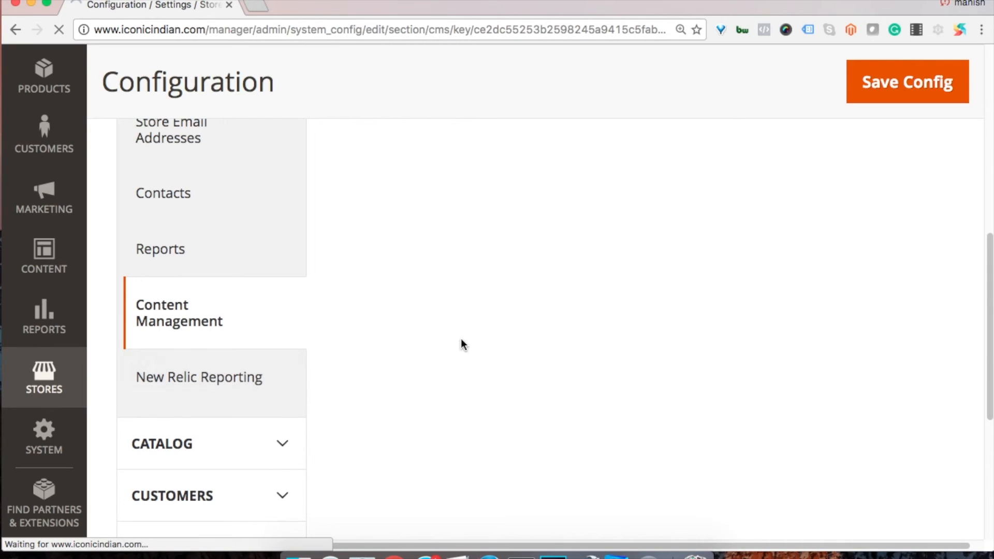
# - Reach the Cron group at the bottom of the New Relic Reporting settings
pyautogui.click(199, 376)
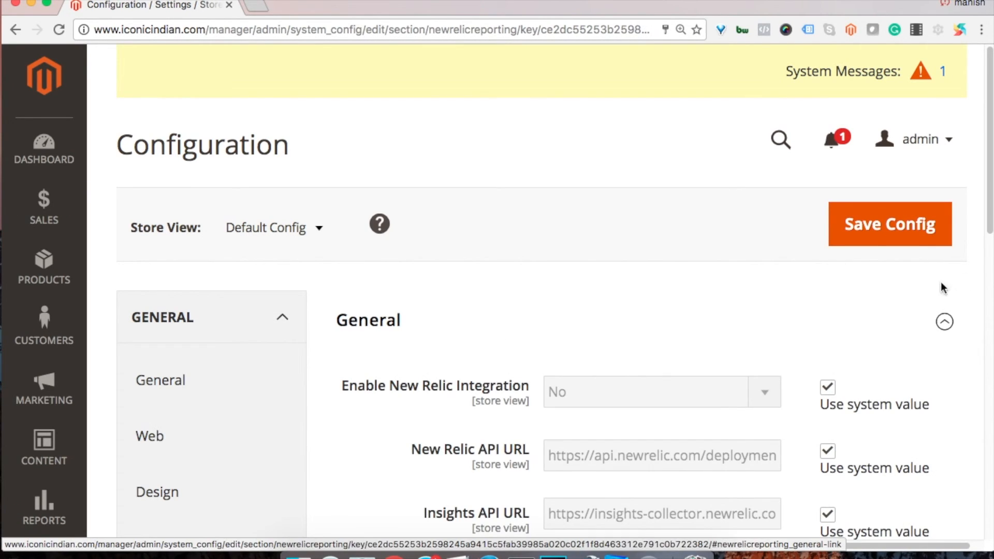
pyautogui.moveTo(985, 197)
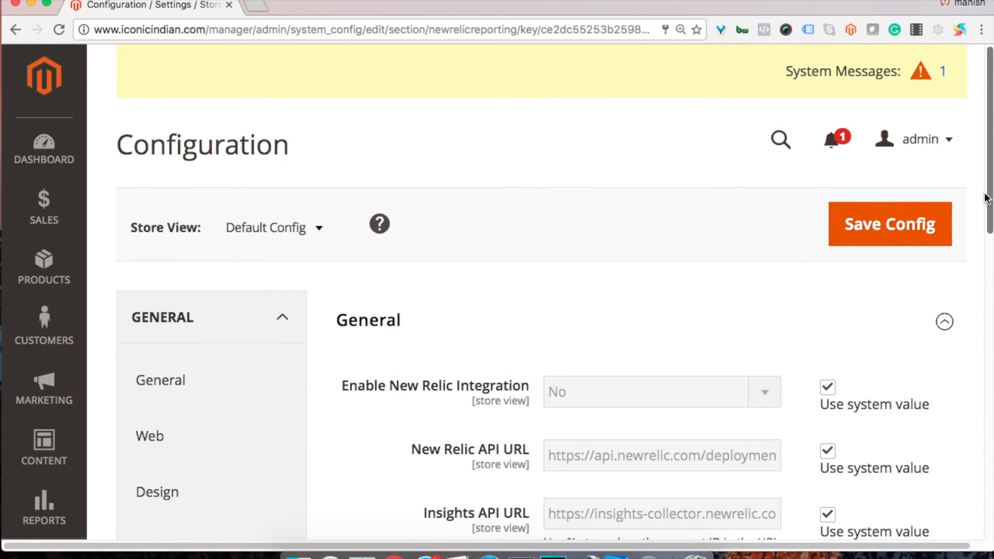
pyautogui.scroll(-3)
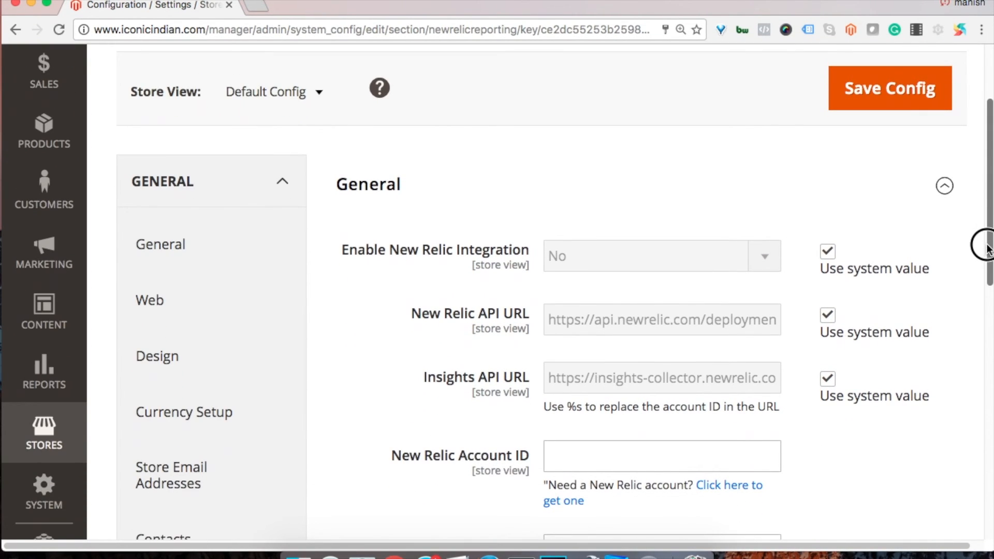
pyautogui.scroll(-3)
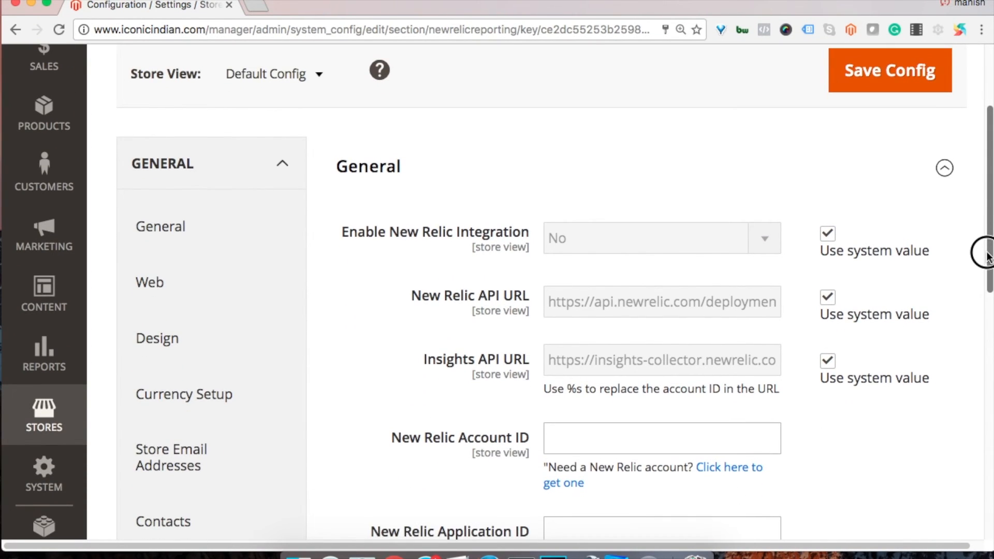
pyautogui.moveTo(611, 330)
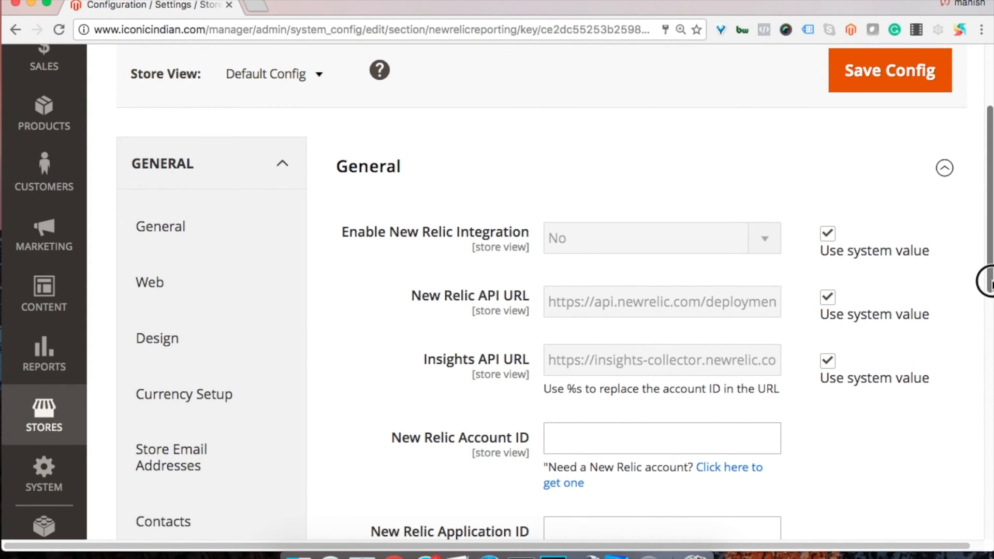
pyautogui.scroll(-3)
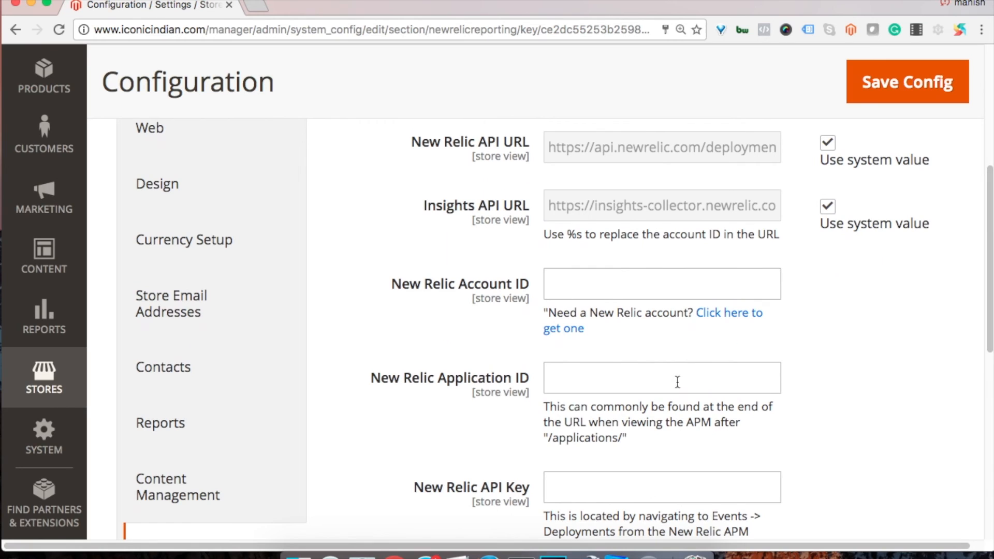
pyautogui.scroll(-3)
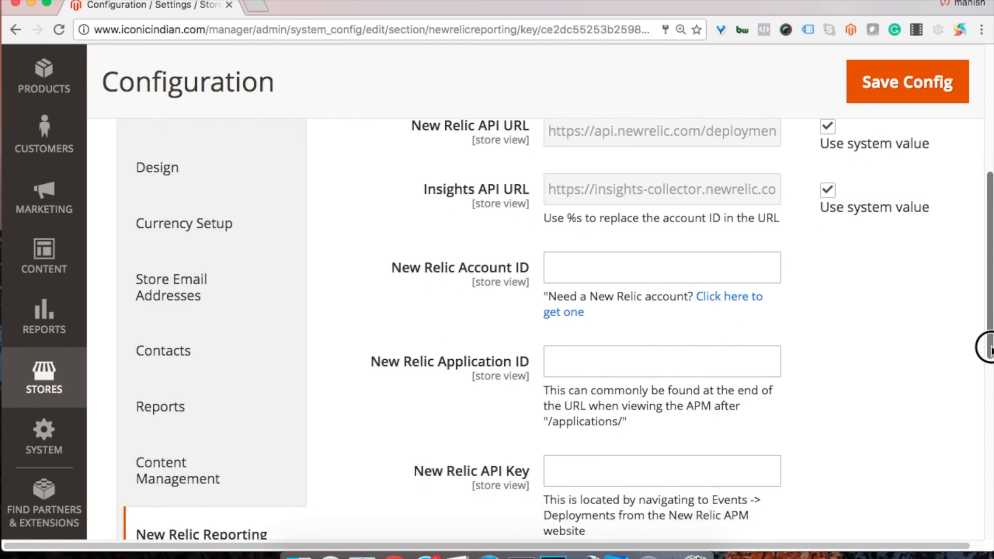
pyautogui.scroll(-3)
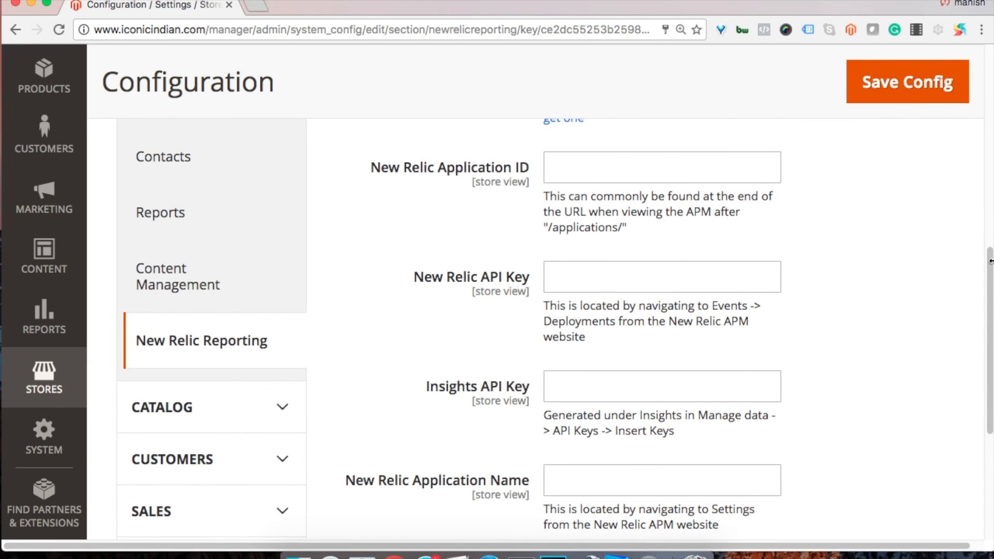
pyautogui.scroll(-3)
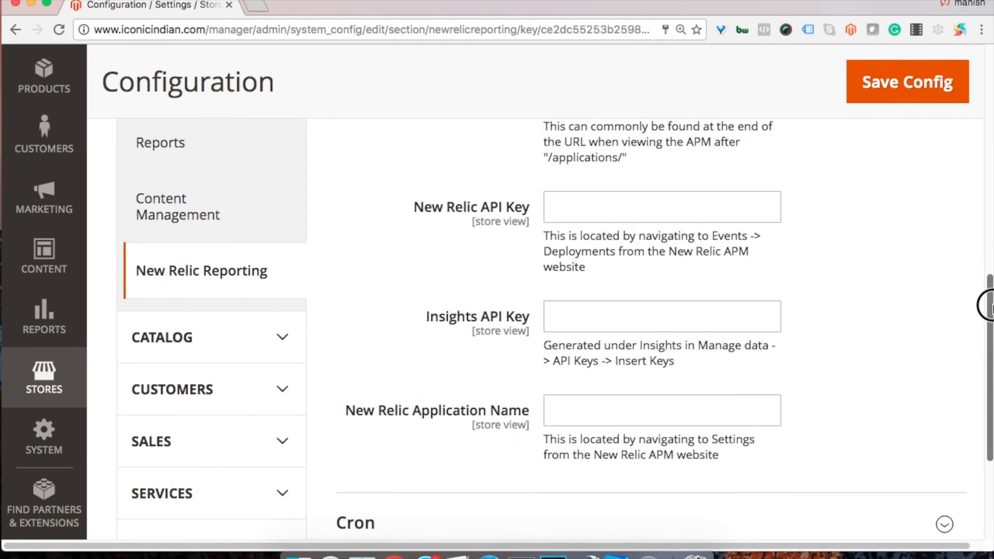
pyautogui.scroll(-3)
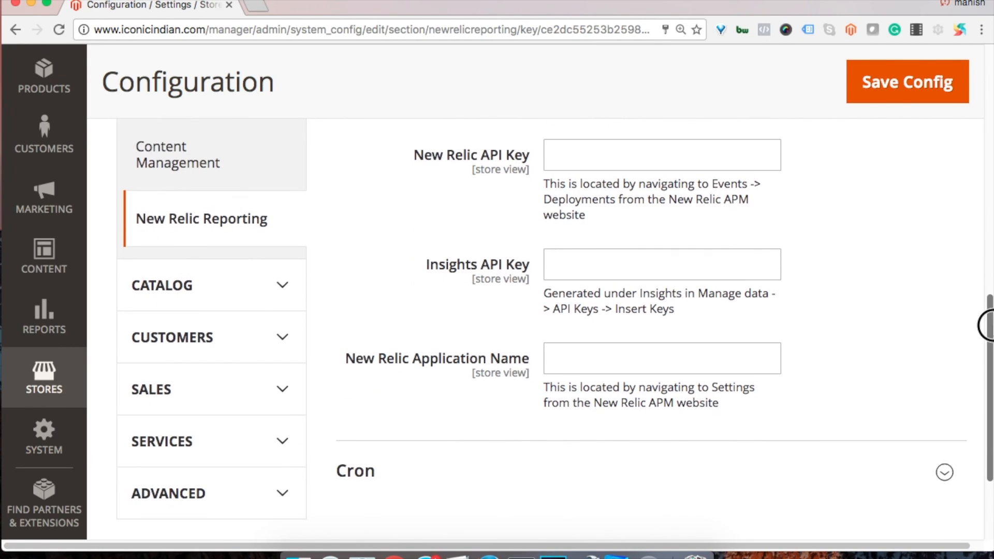
# - Return Enable Cron to its system value of No
pyautogui.click(943, 471)
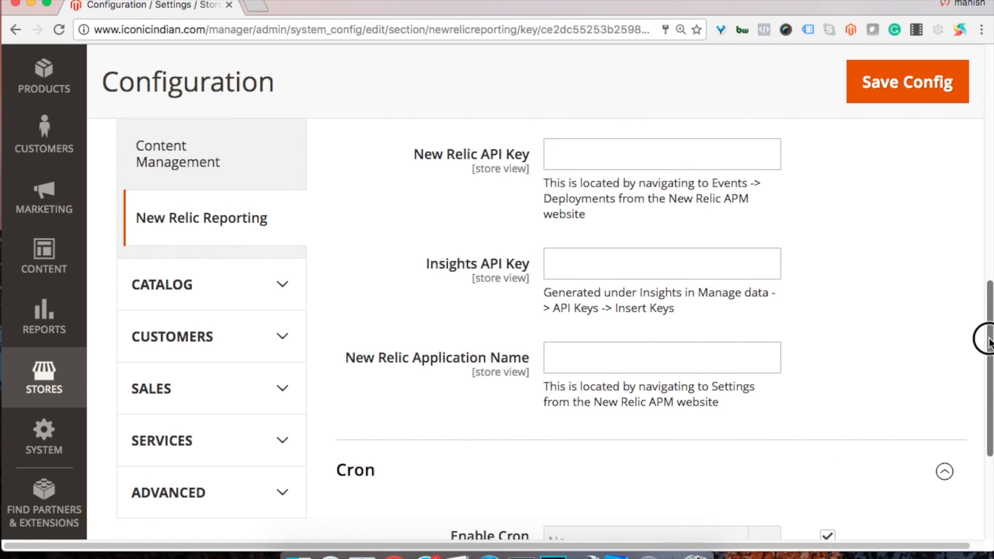
pyautogui.scroll(-3)
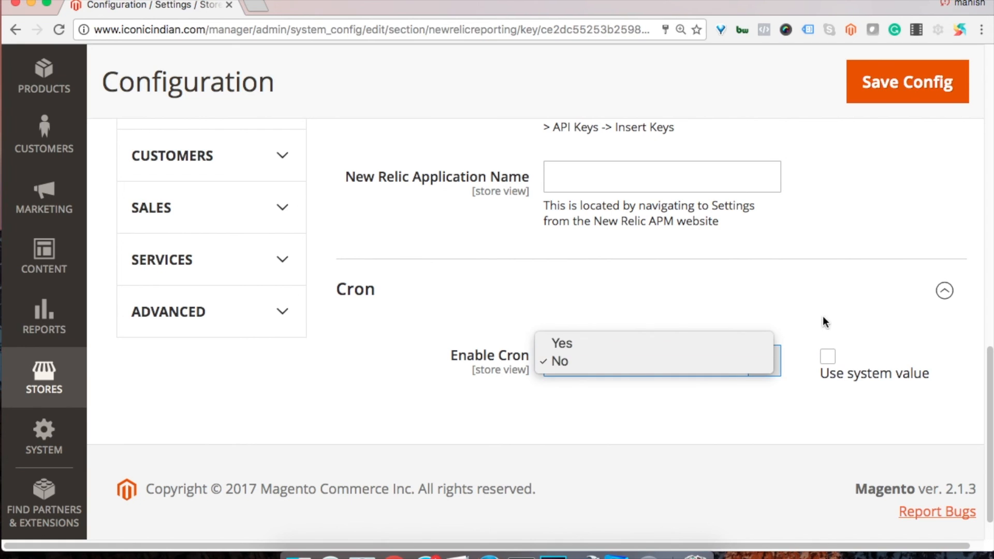
pyautogui.click(827, 356)
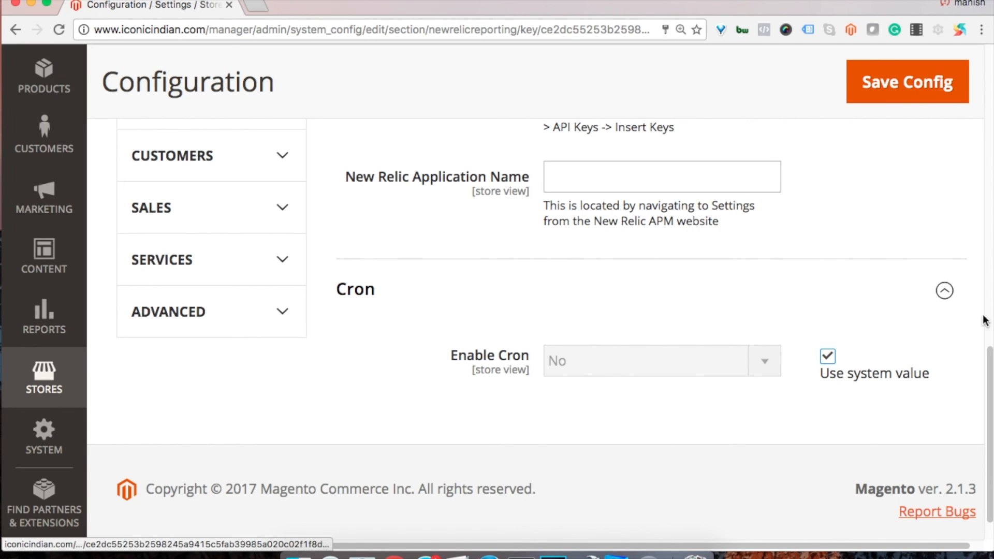